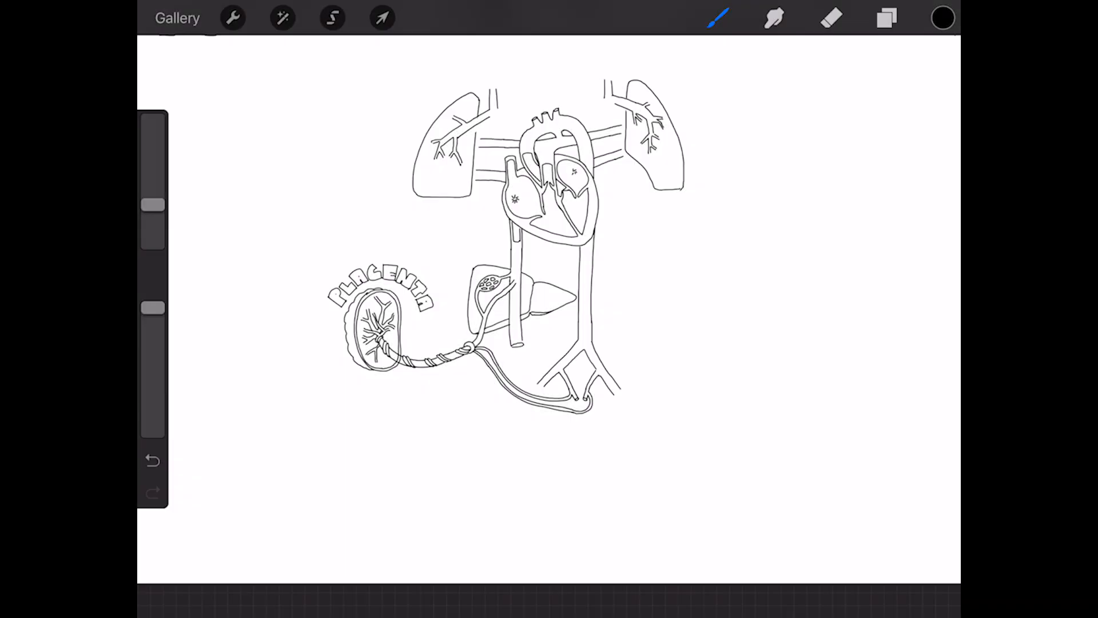
Step: Pick red and hatch the umbilical vein and its branch into the liver
click(942, 17)
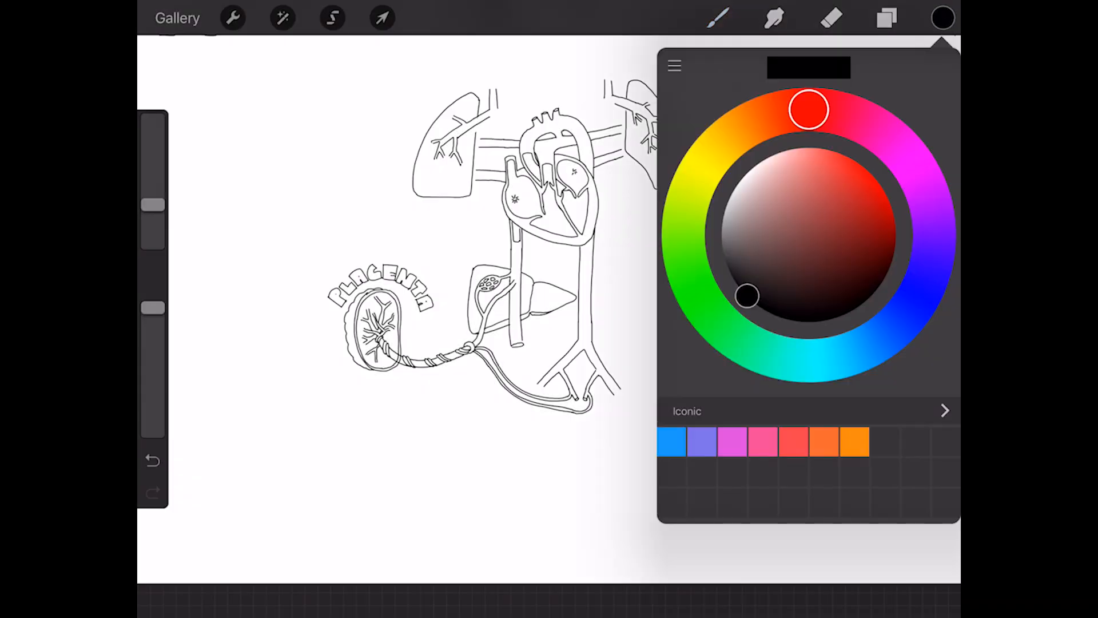
click(871, 158)
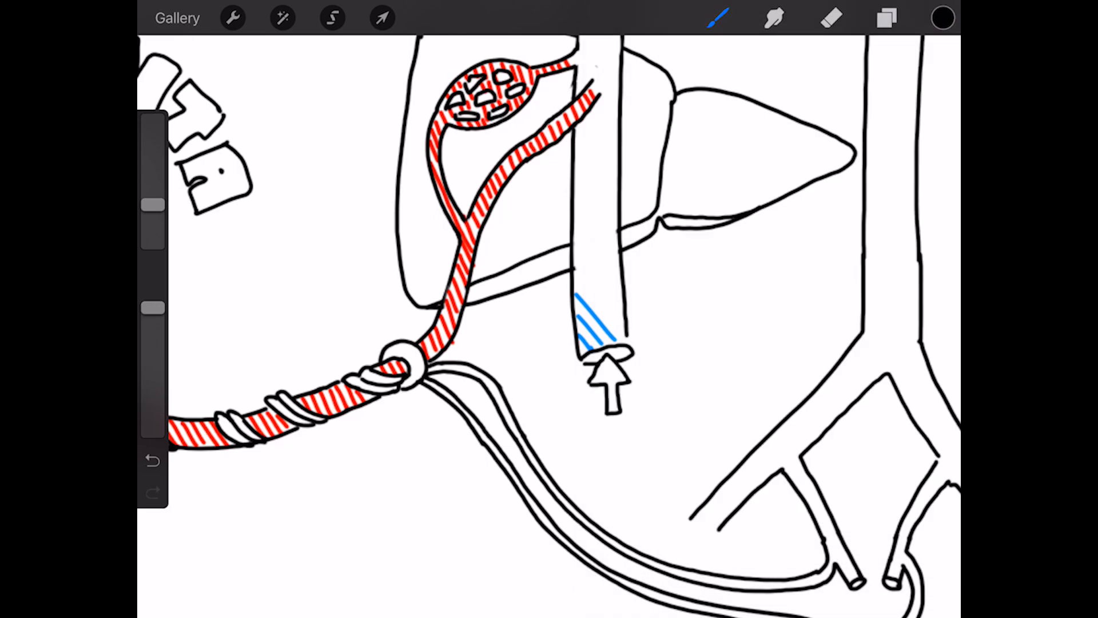
Step: Hatch the lower vena cava blue with IVC and BODY labels, then a purple atrium arrow
click(941, 18)
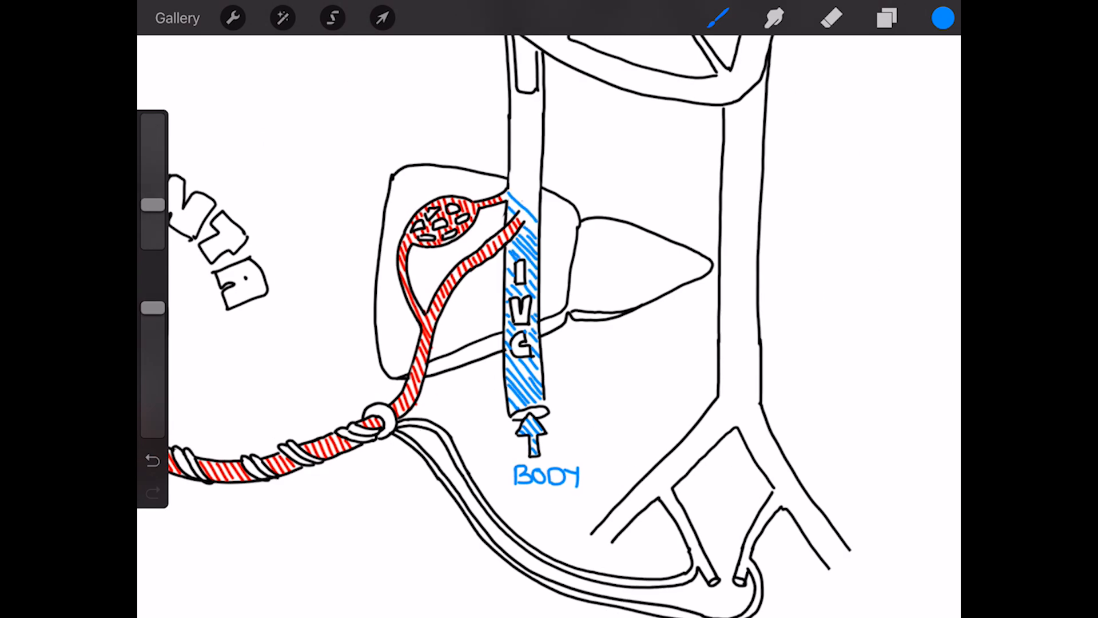
click(941, 17)
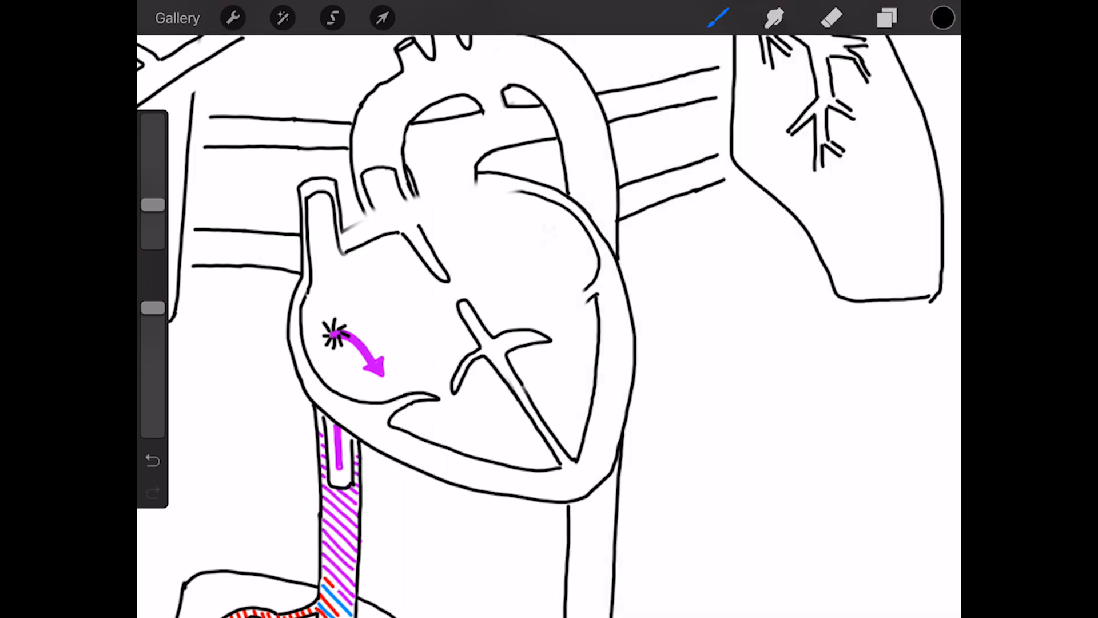
Step: Draw dashed lines across the heart chambers with purple and blue flow arrows and purple aorta hatching
click(831, 18)
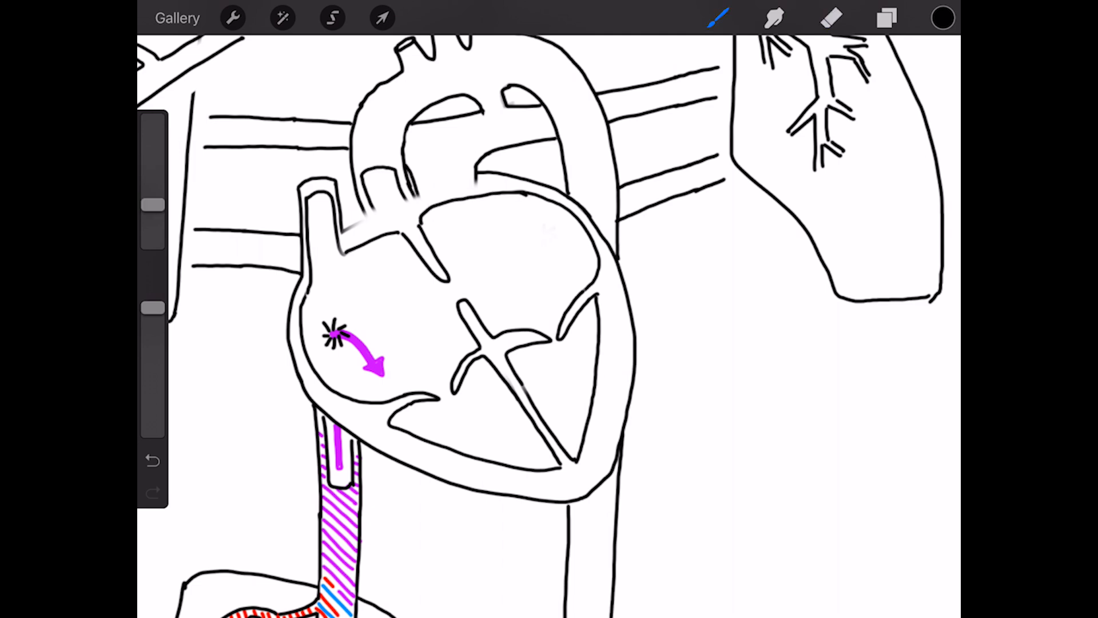
drag(413, 195, 539, 379)
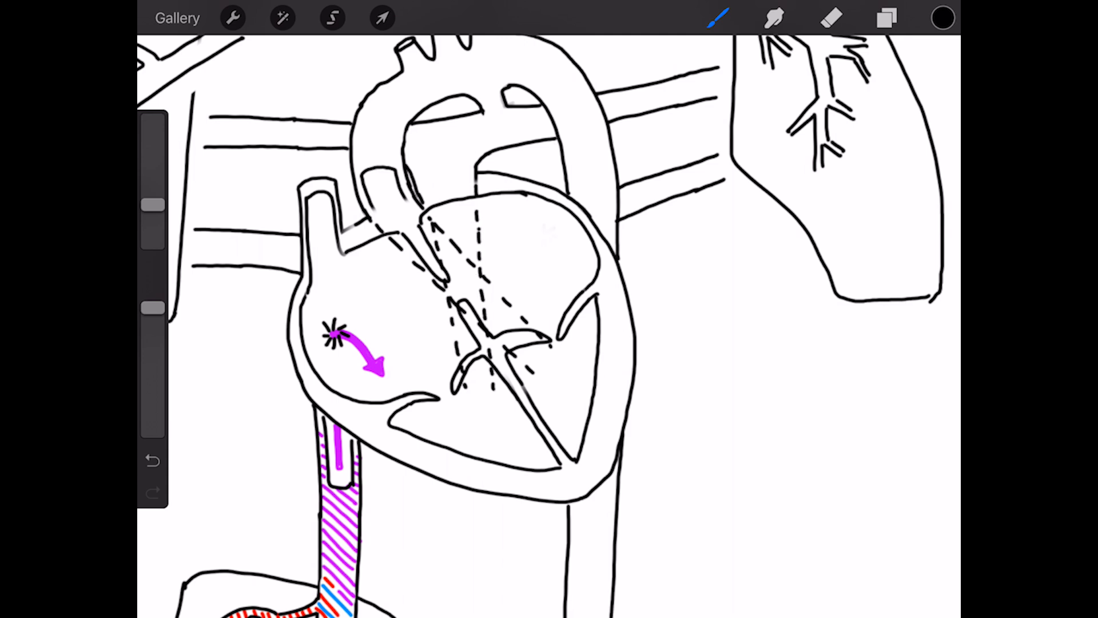
click(831, 18)
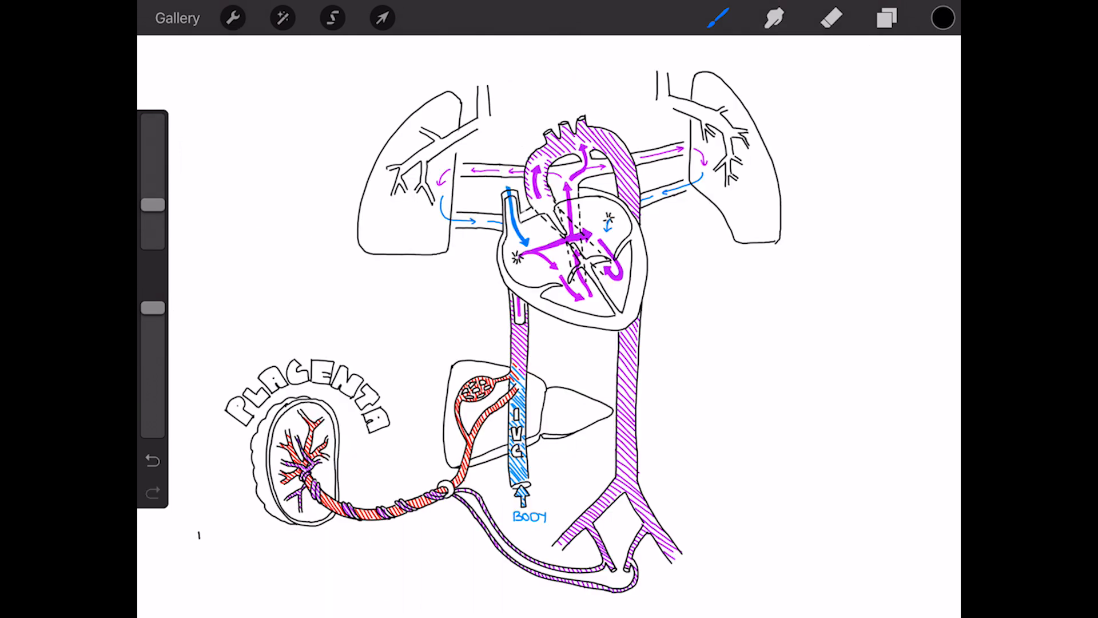
Step: Write note 1: 'OXYGEN + NUTRIENT rich blood enters the UMBILICAL VEIN', heading in red
click(941, 17)
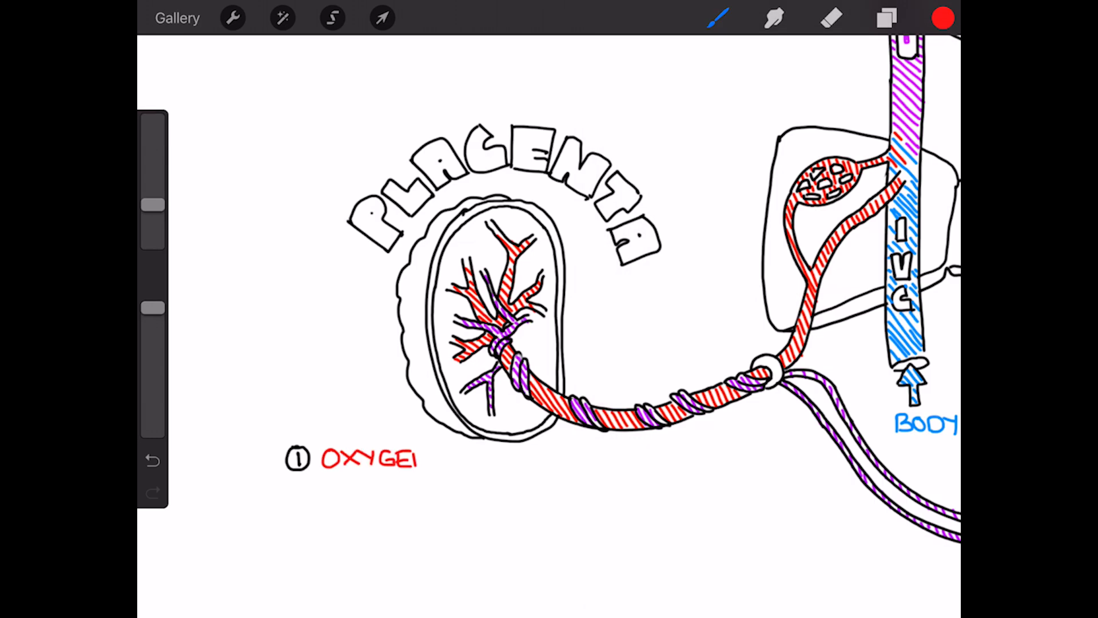
text(N + NUTRIENT)
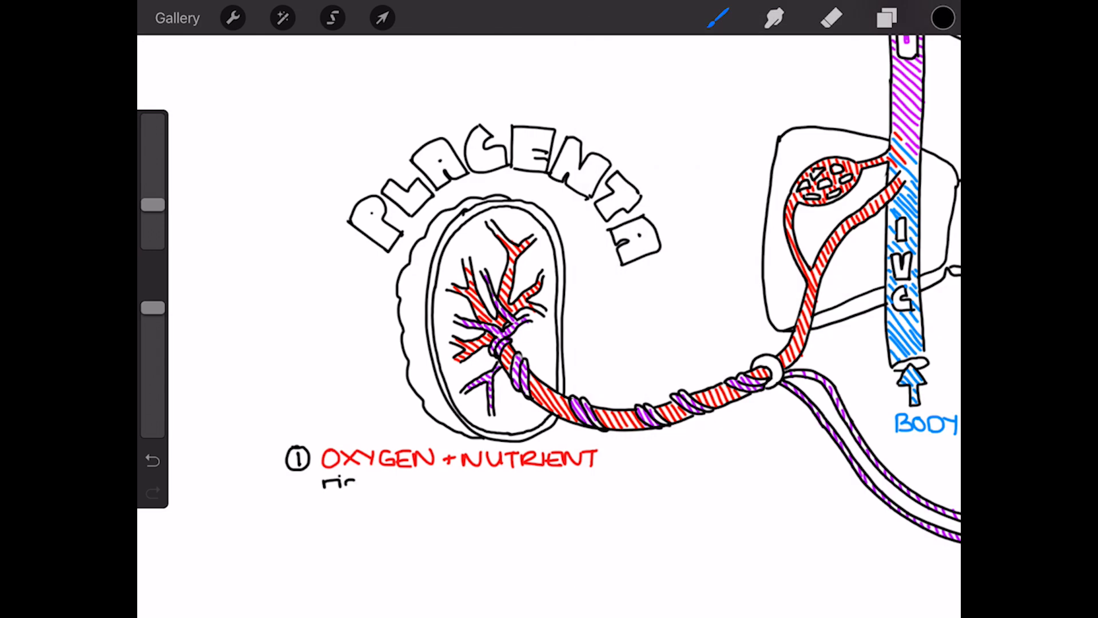
text(rich blood enters the)
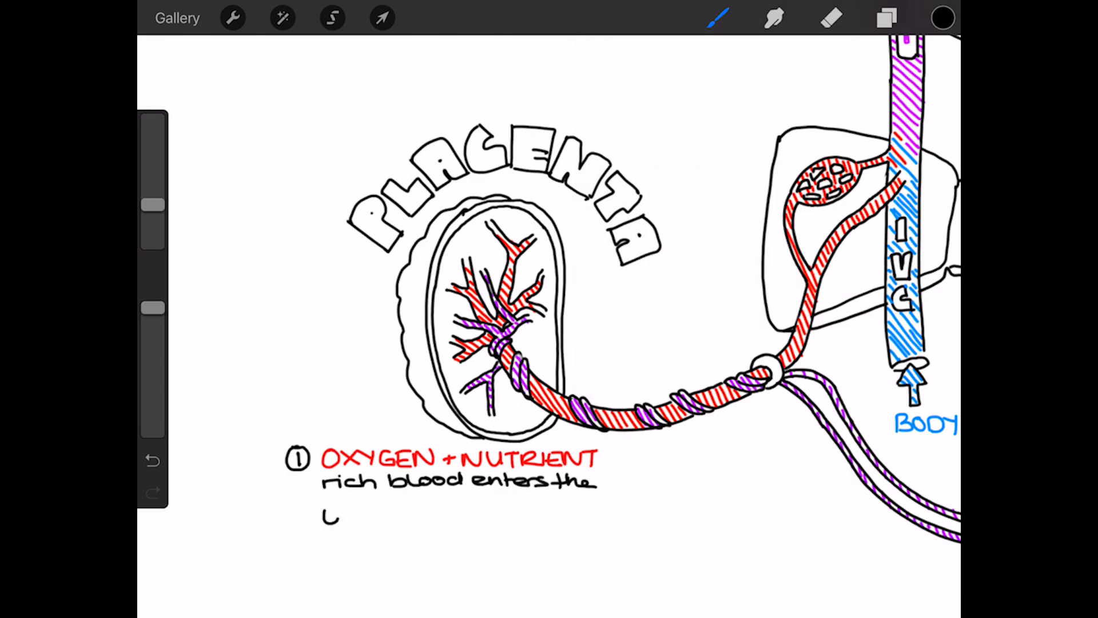
text(UMBILICAL VE)
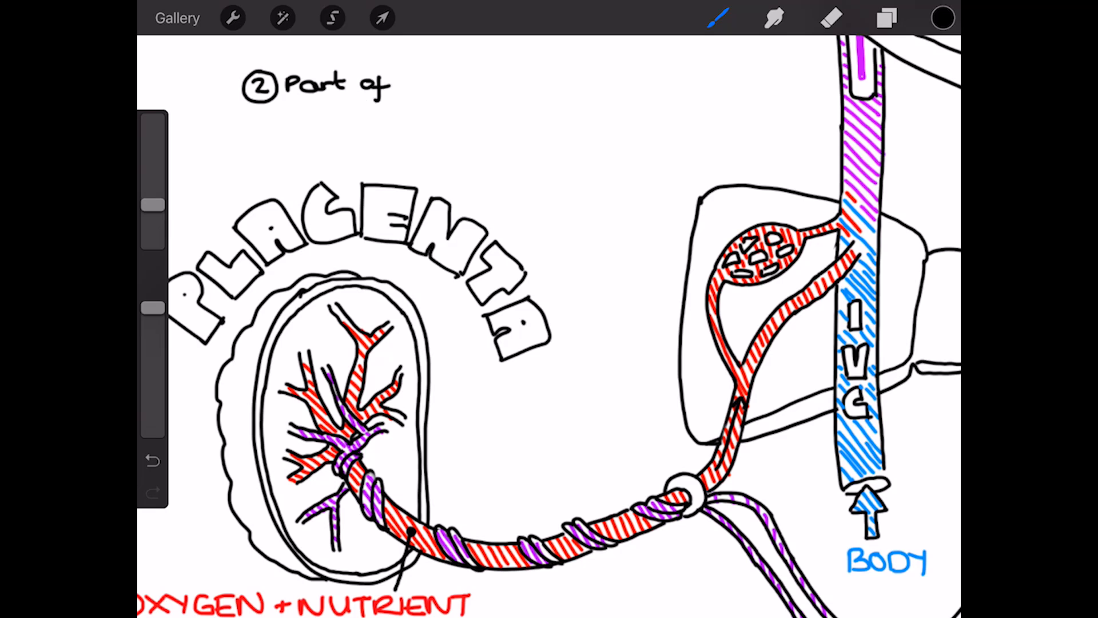
Step: Write note 2 'Part of this via the Liver (not fully developed)' with a leader to the liver
text(this via)
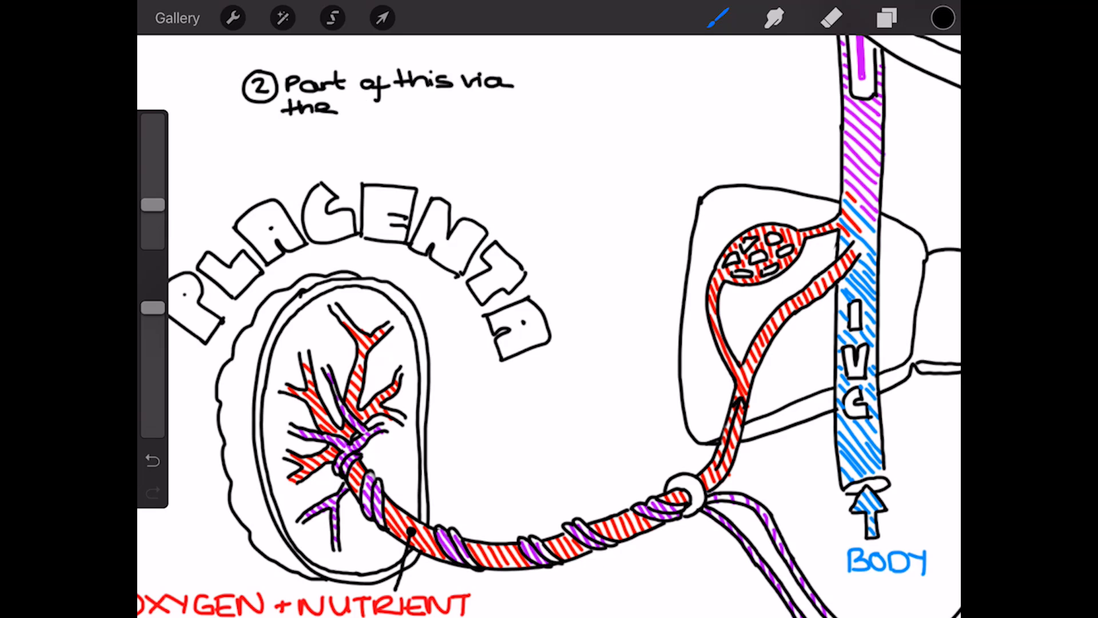
text(Liver (not)
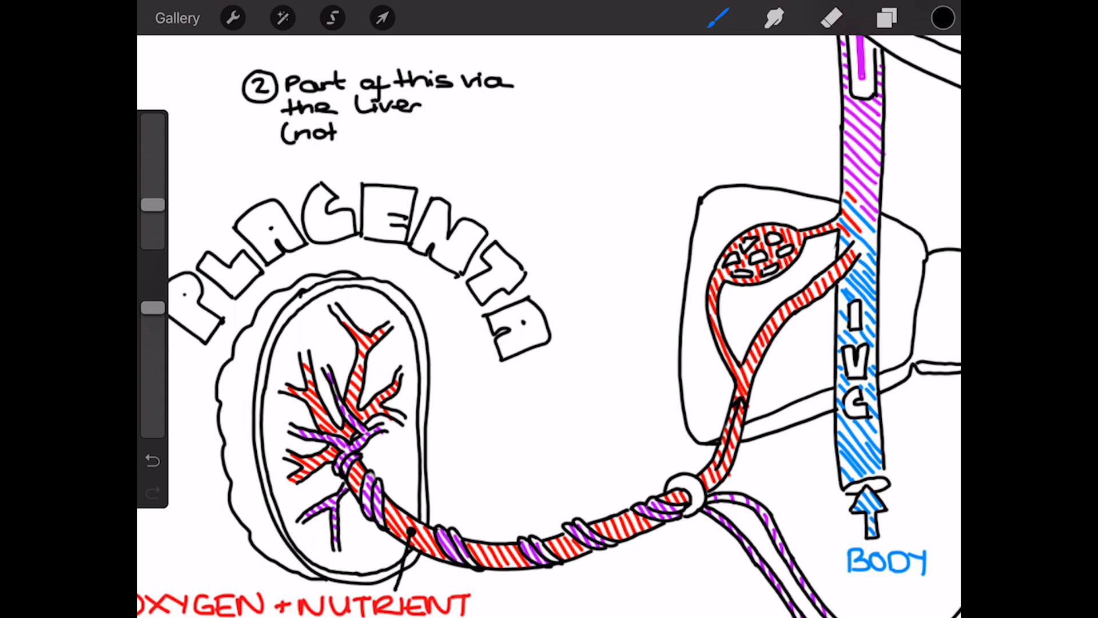
text(fully developed)
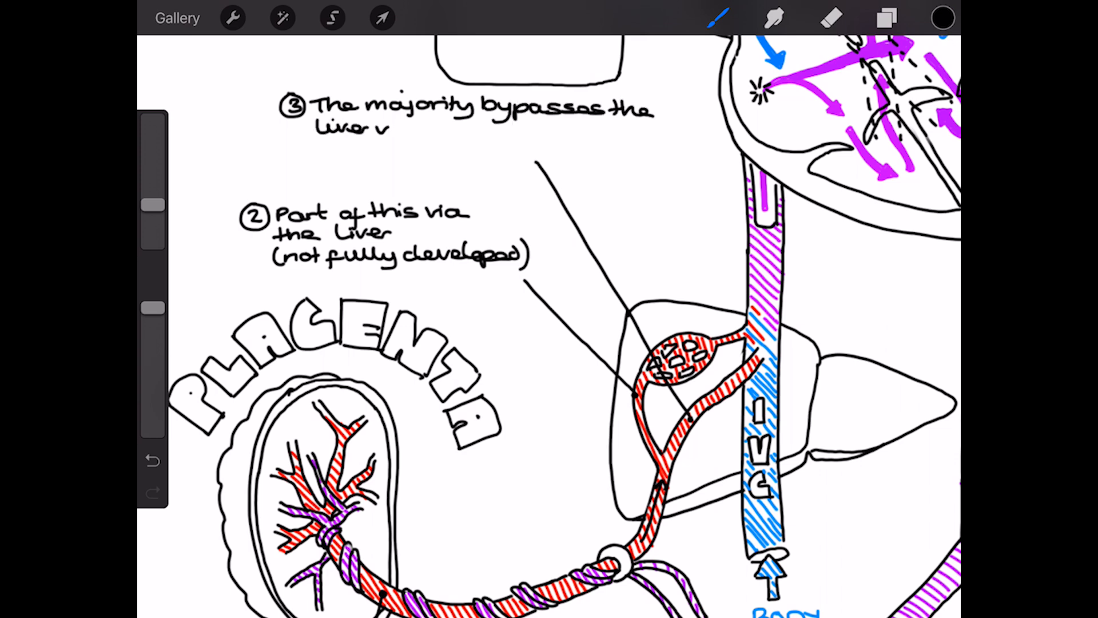
Step: Write DUCTUS VENOSUS in red inside a cloud outline, then start the 'Mixing of' blood note
click(942, 17)
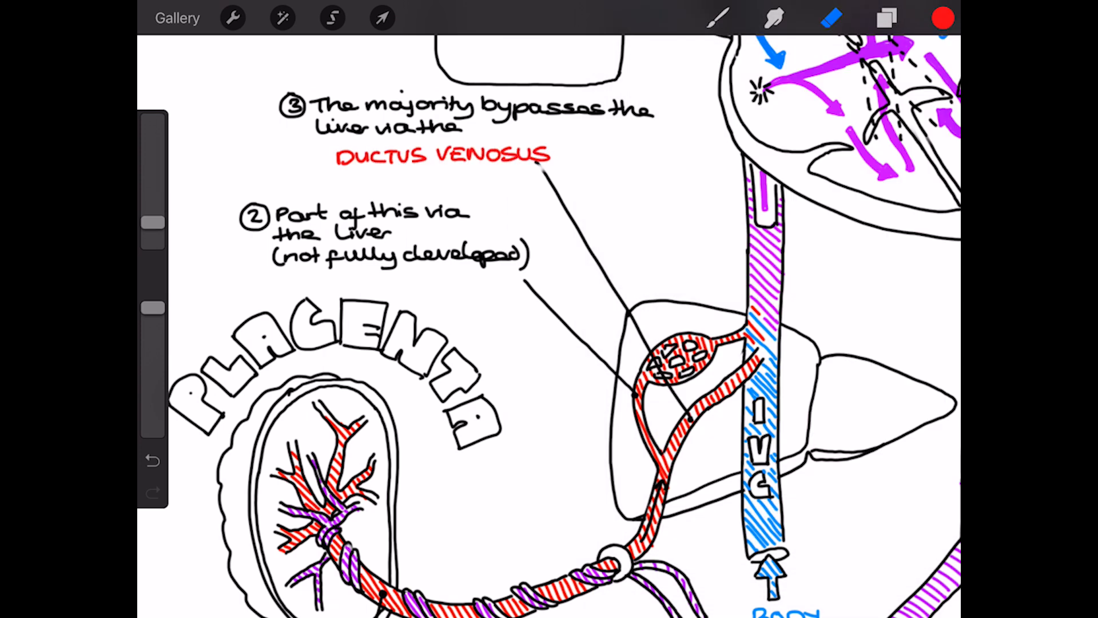
drag(330, 147, 448, 175)
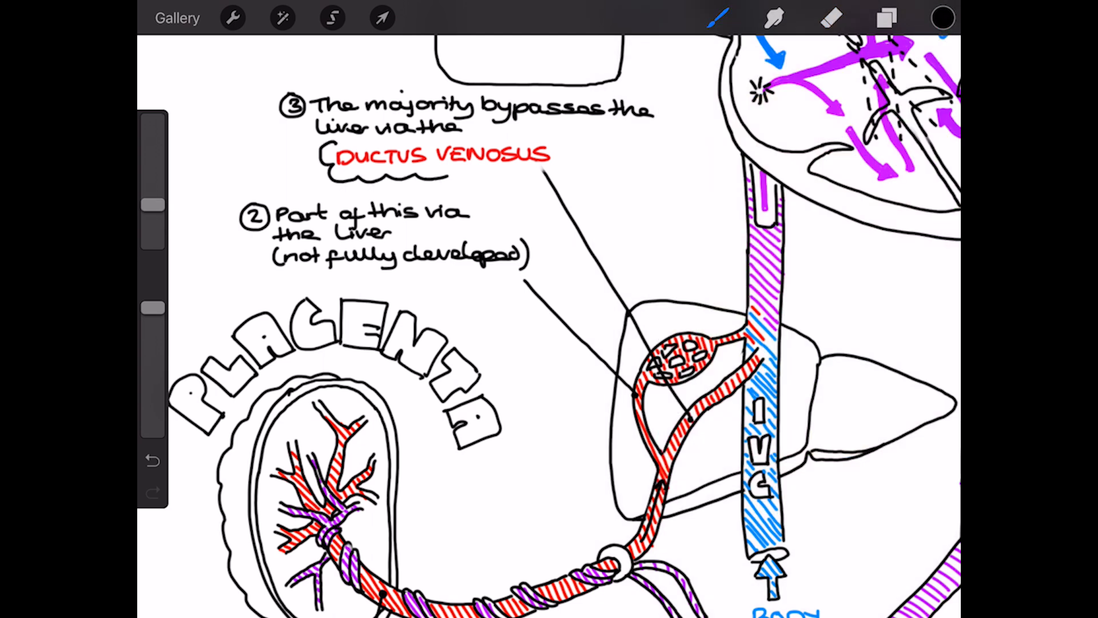
drag(339, 139, 560, 172)
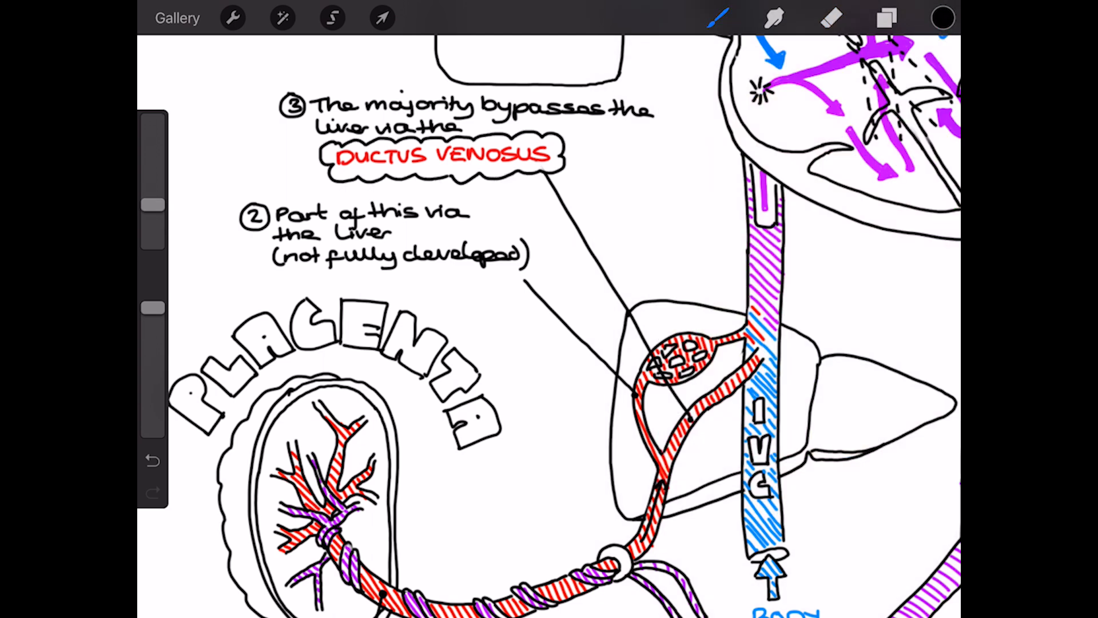
scroll(down, 3)
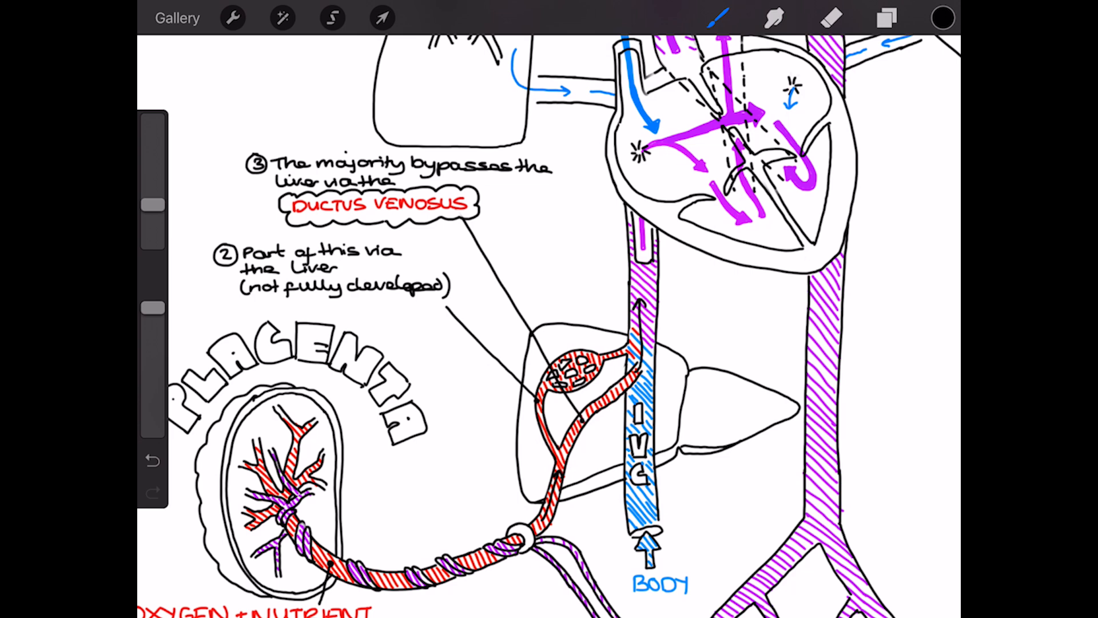
text(Mixing of)
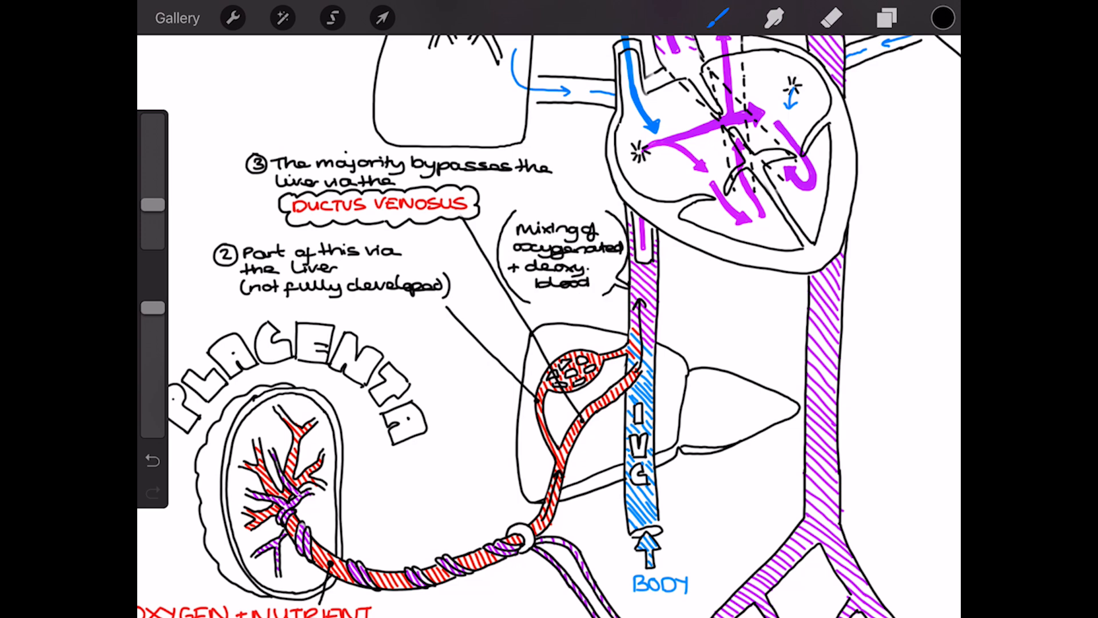
Step: Label RV and PULMONARY ARTERIES in purple with a pointer line, then begin note 4
scroll(down, 3)
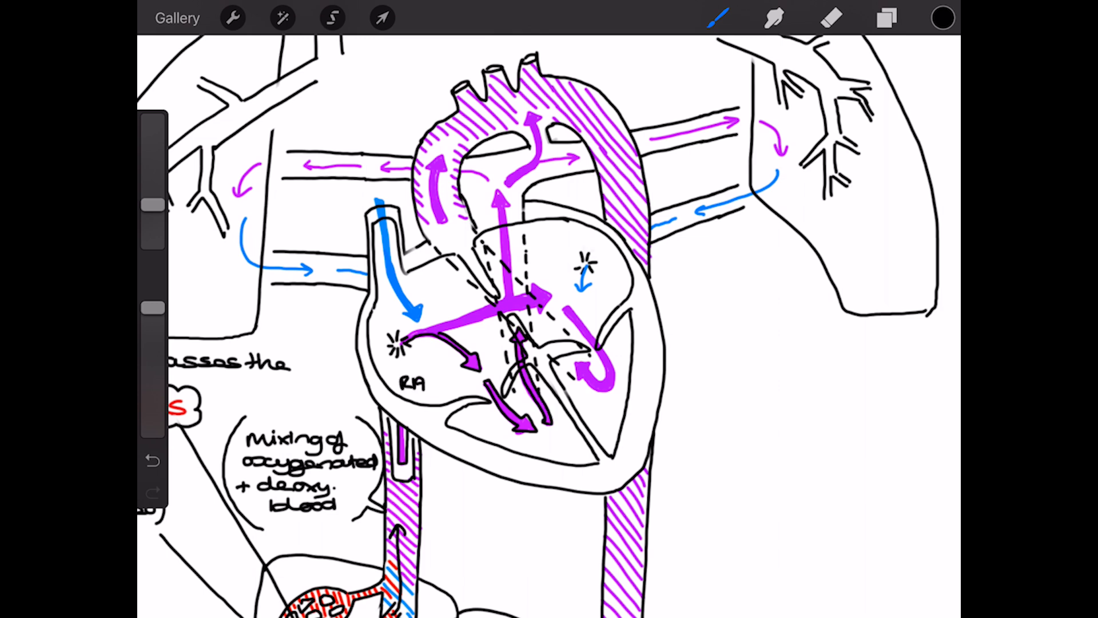
text(RV)
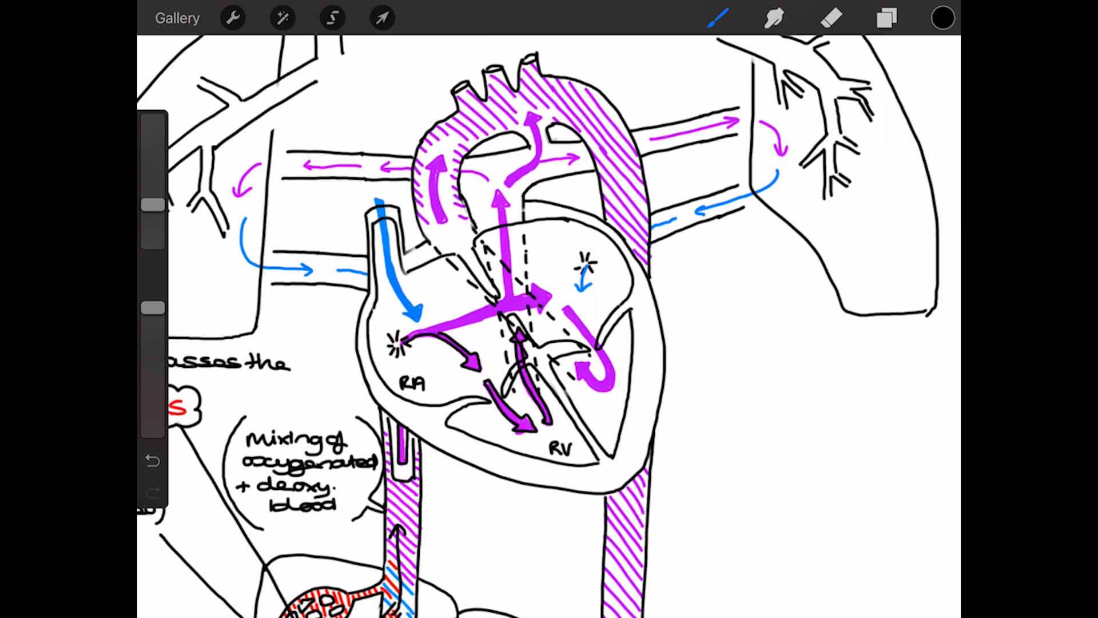
click(942, 18)
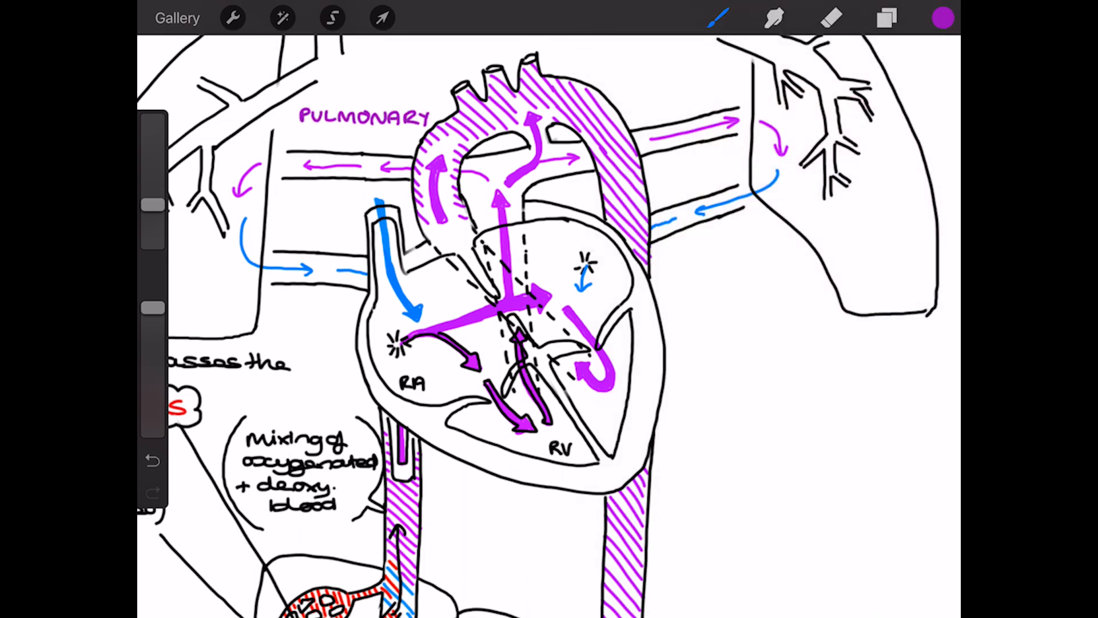
text(ARTERIES)
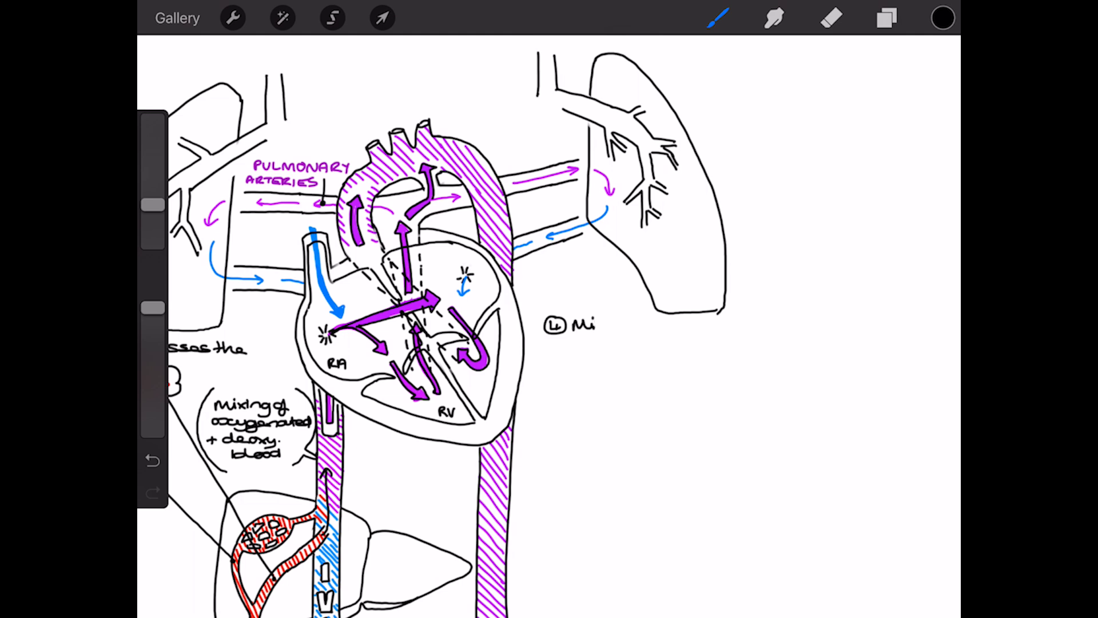
Step: Write note 4 that mixed blood with raised O2 enters the R.A
text(Mixed blood high in)
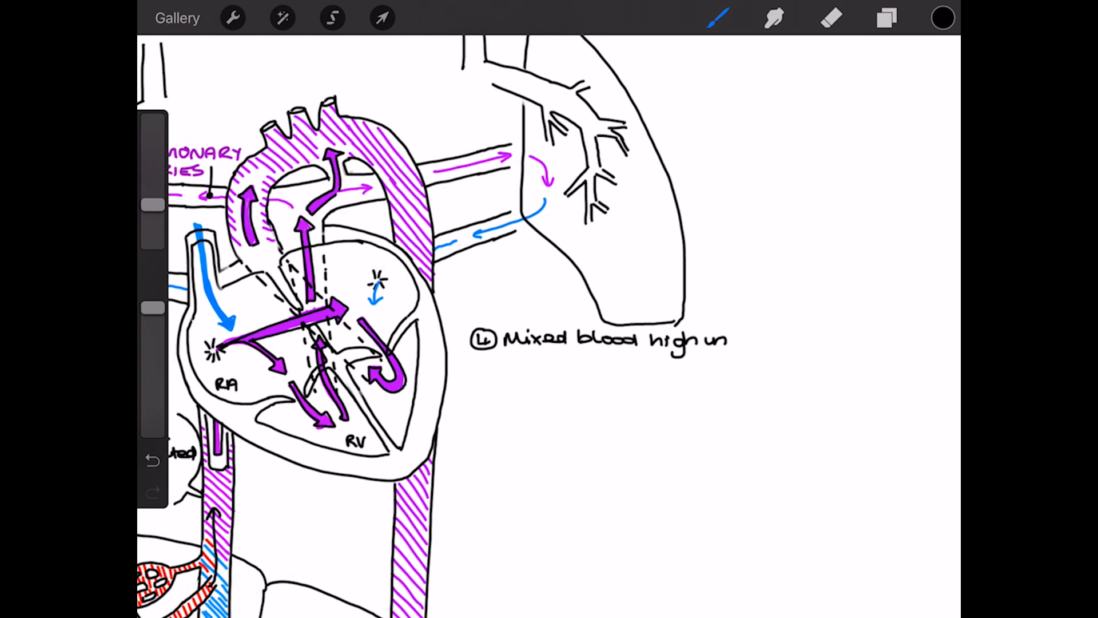
text(O)
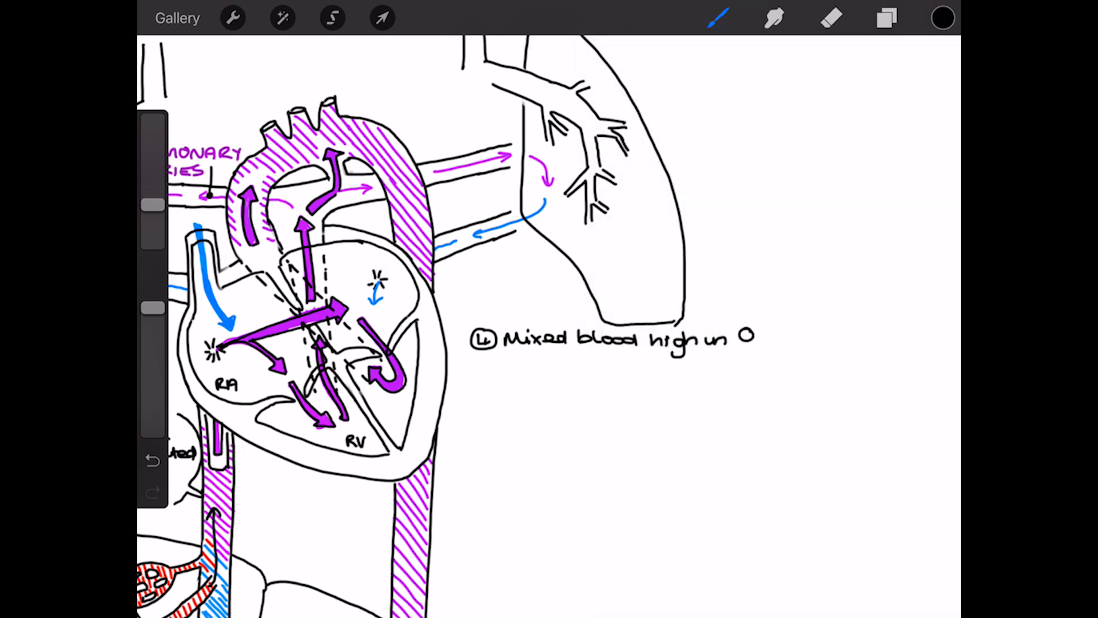
text(O2↑)
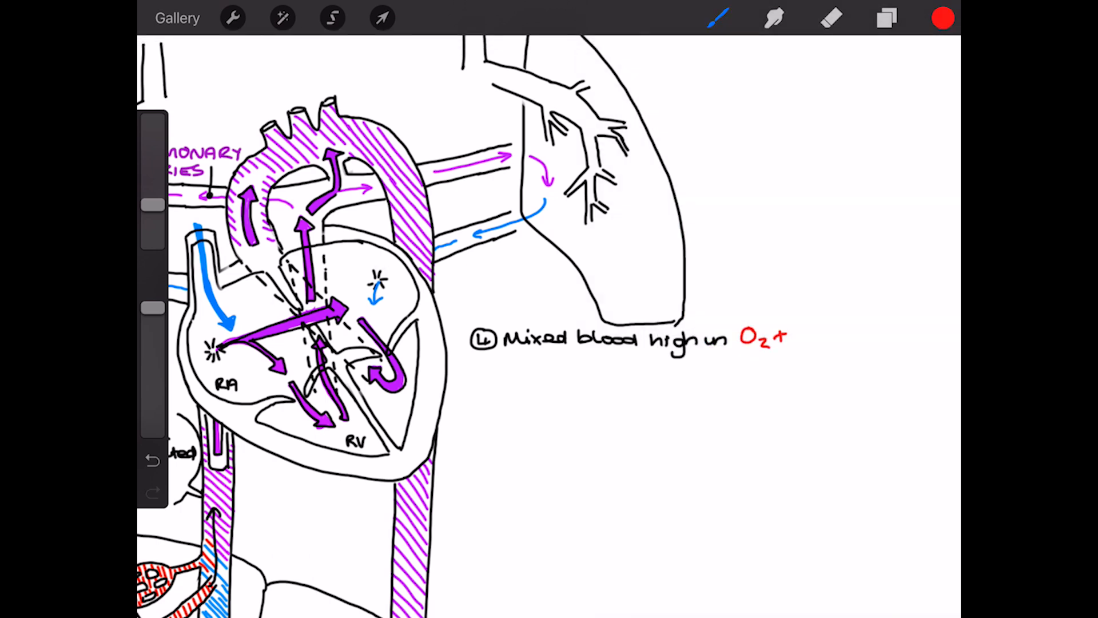
click(941, 17)
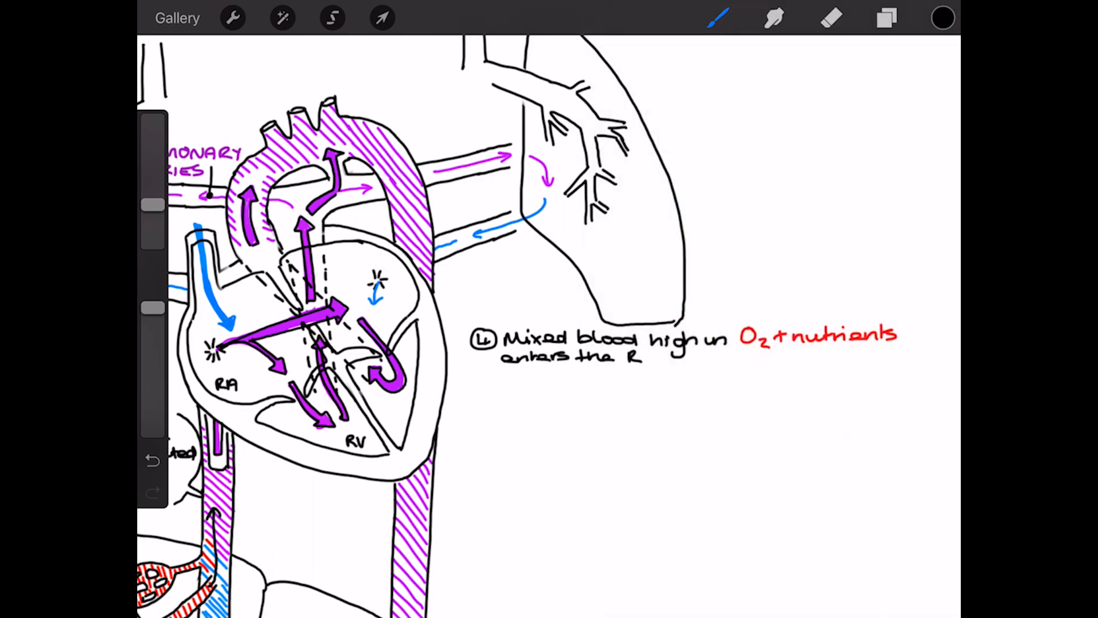
text(.A.)
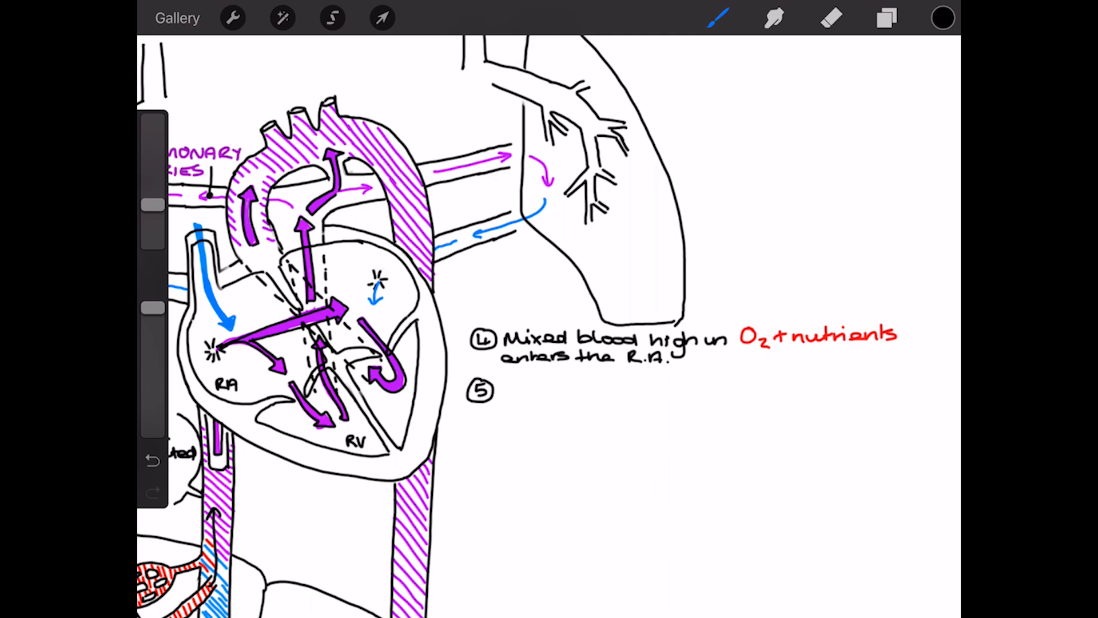
Step: Write note 5 'Some of this enters… via the', then red 'GET THE O2+… ASAP!' in a cloud outline
text(Some of this)
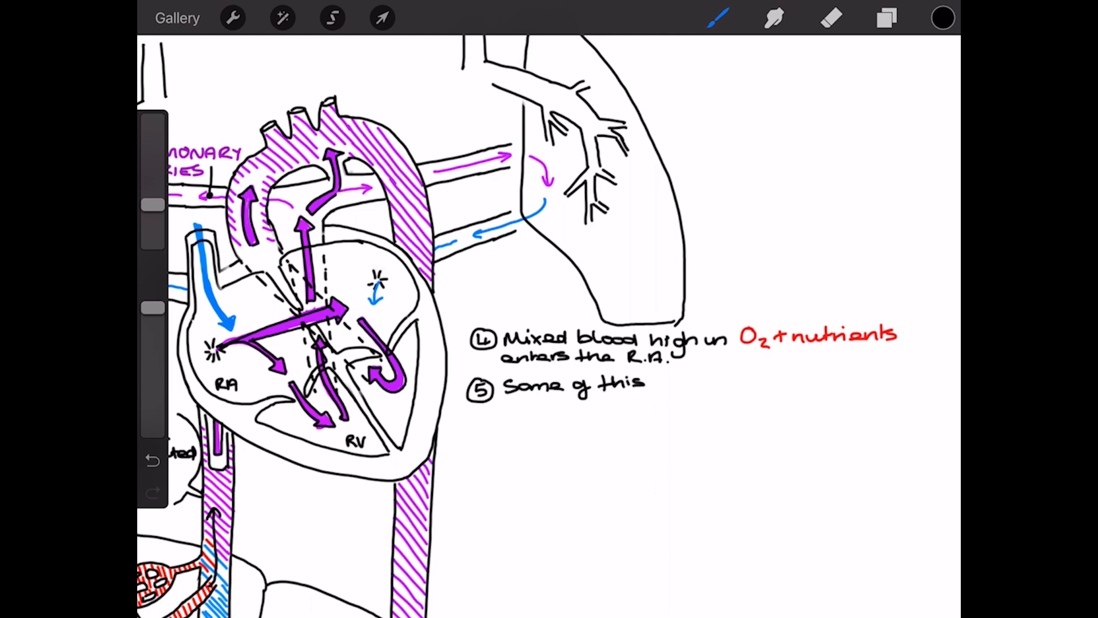
text(enters the RV, then)
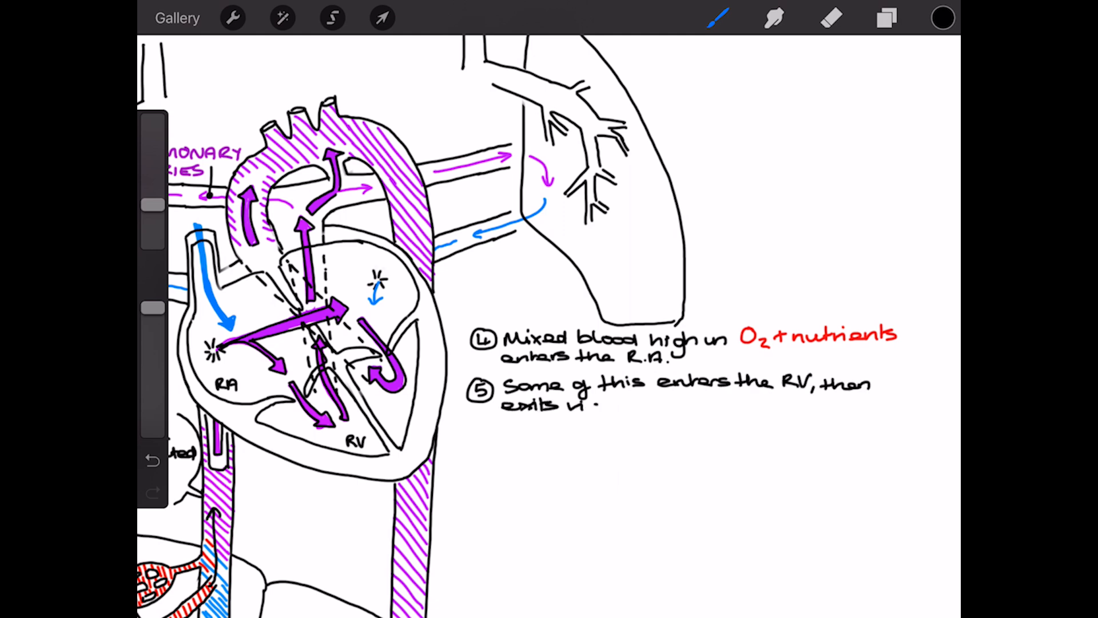
text(via the pulmonary trunk)
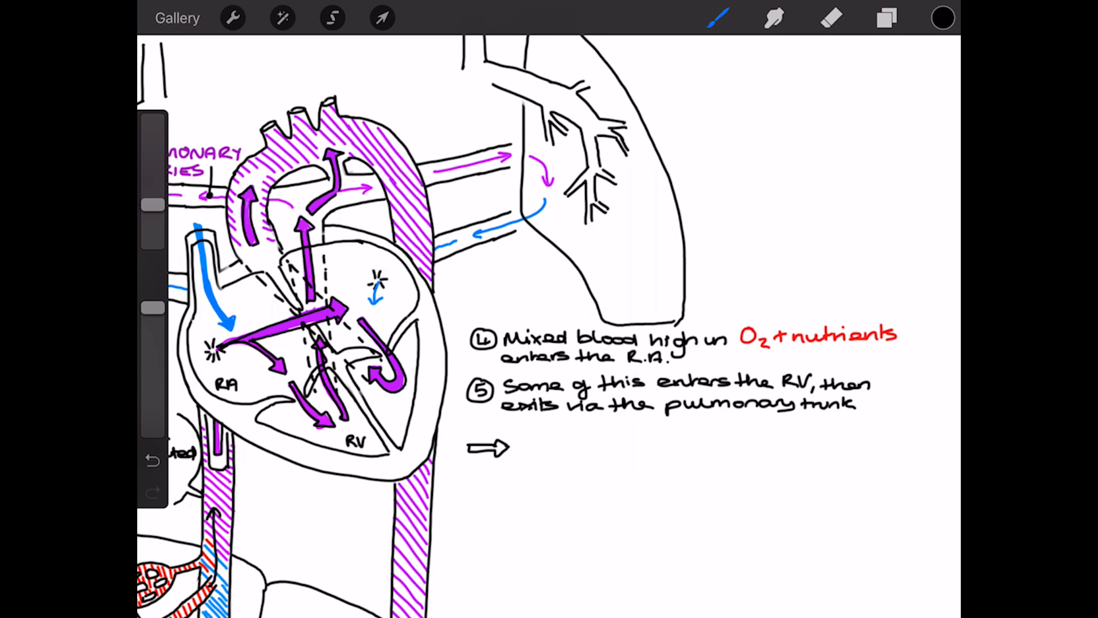
click(941, 17)
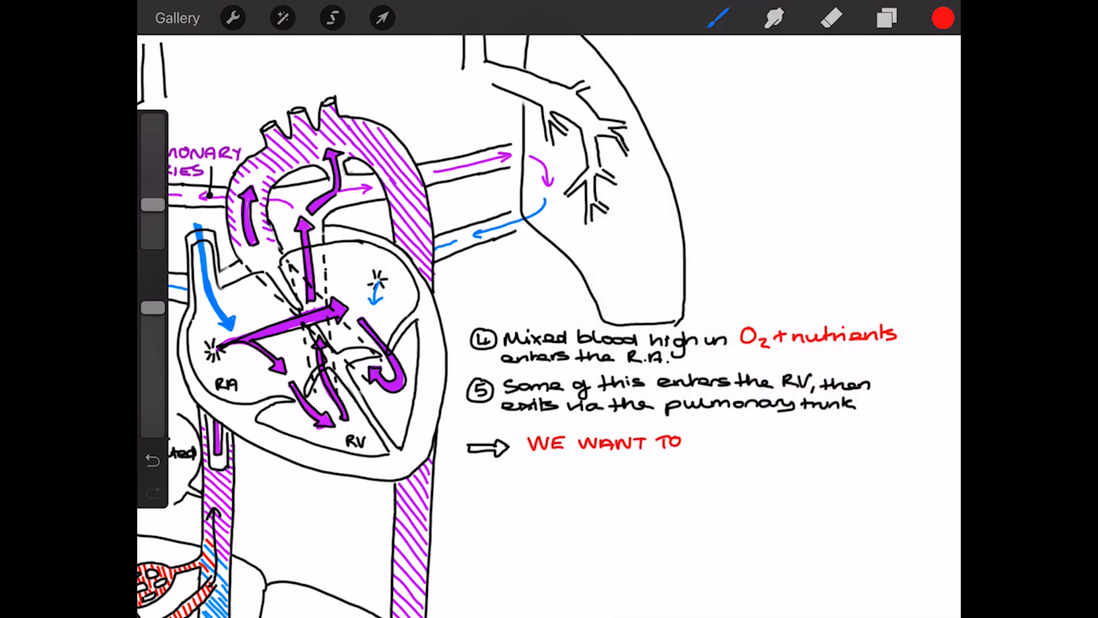
text(GET THE O2+NUTRI'S)
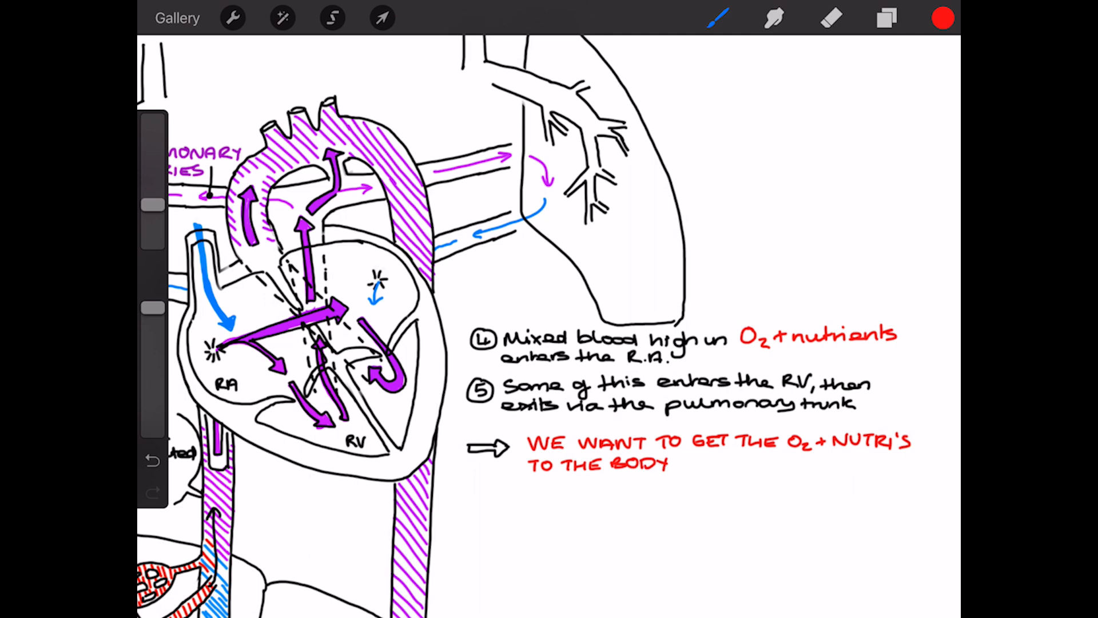
text(ASAP!)
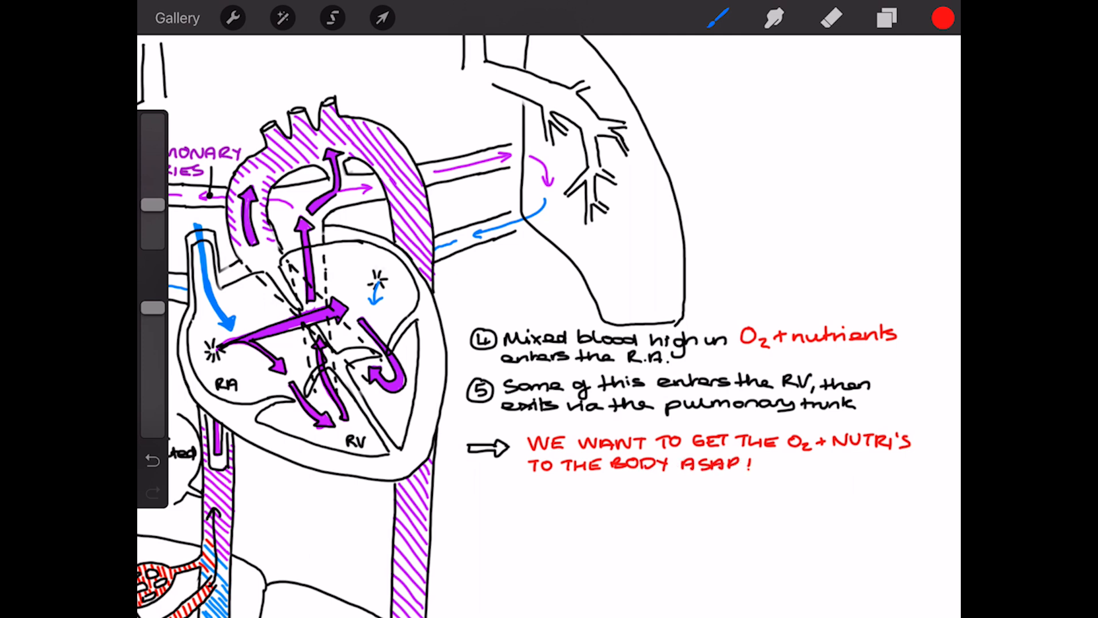
drag(521, 431, 861, 479)
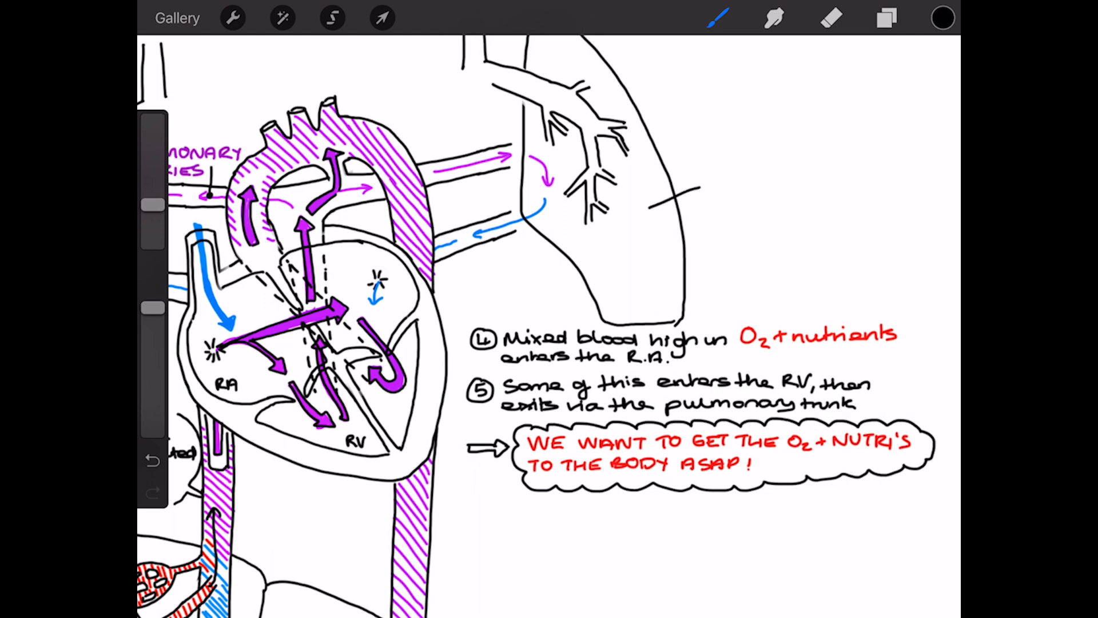
Step: Write the LUNGS note: full of fluid, NOT SITE OF GAS EXCHANGE, boxed
text(LUNGS)
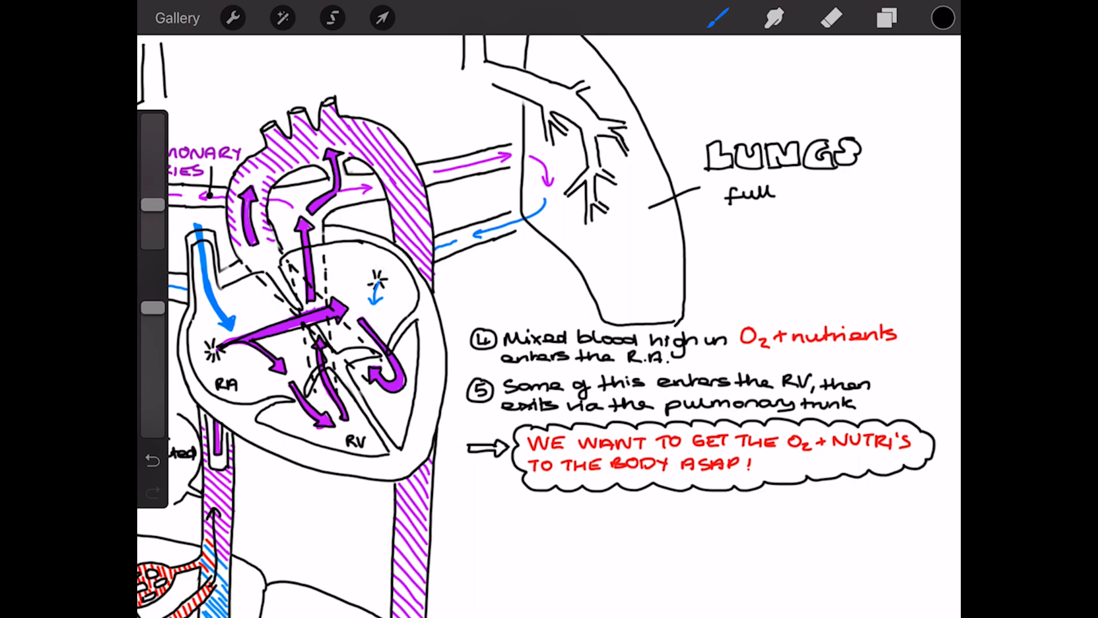
text(of fluid)
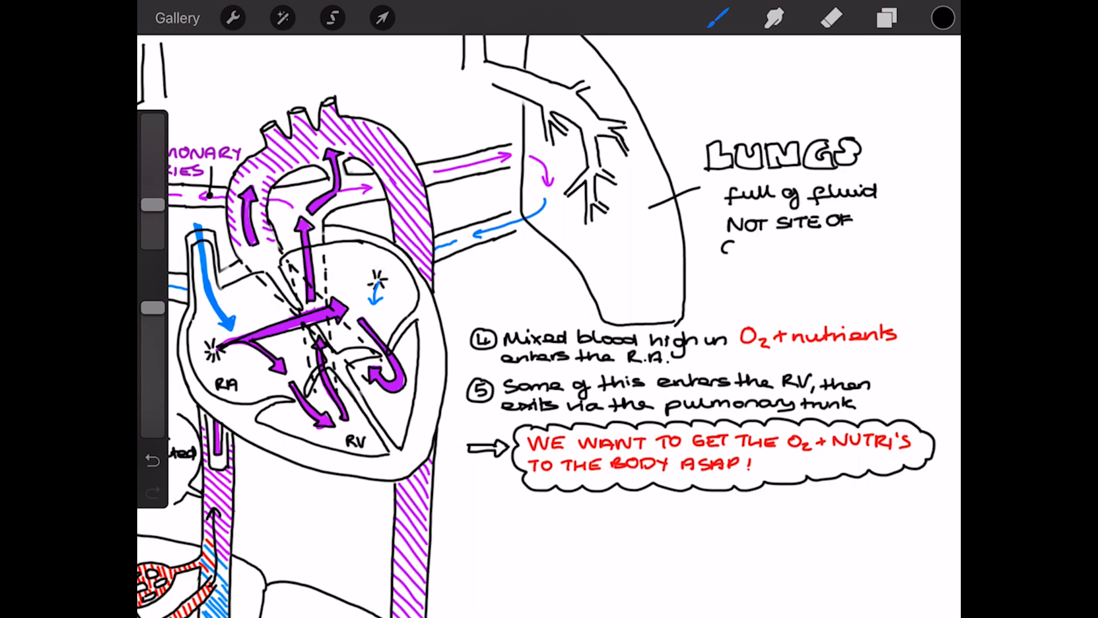
text(GAS EXCHANGE)
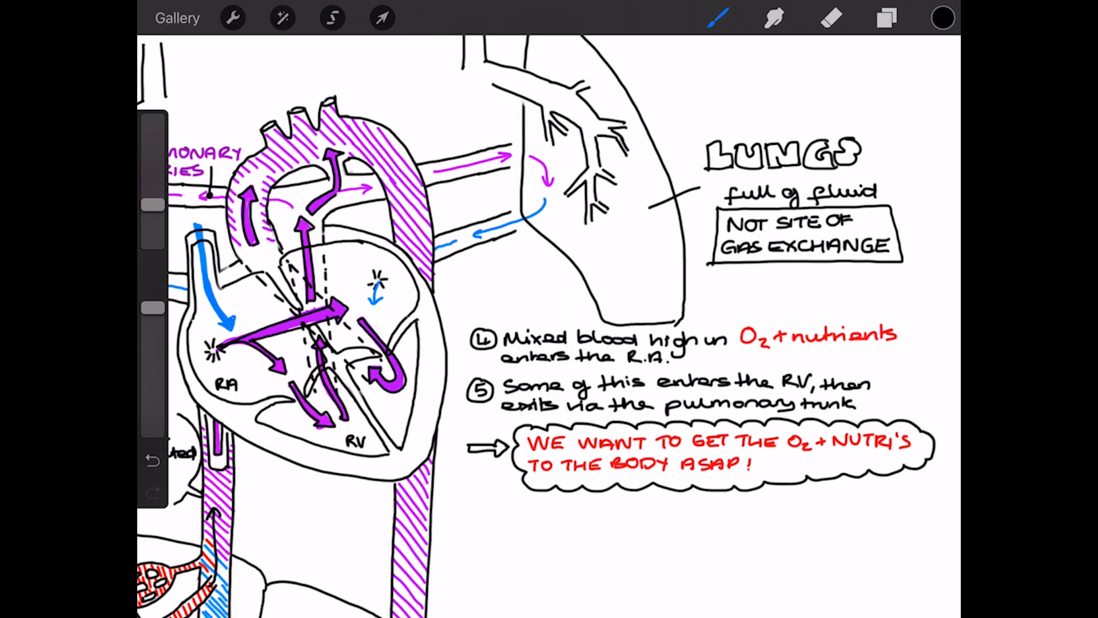
scroll(down, 3)
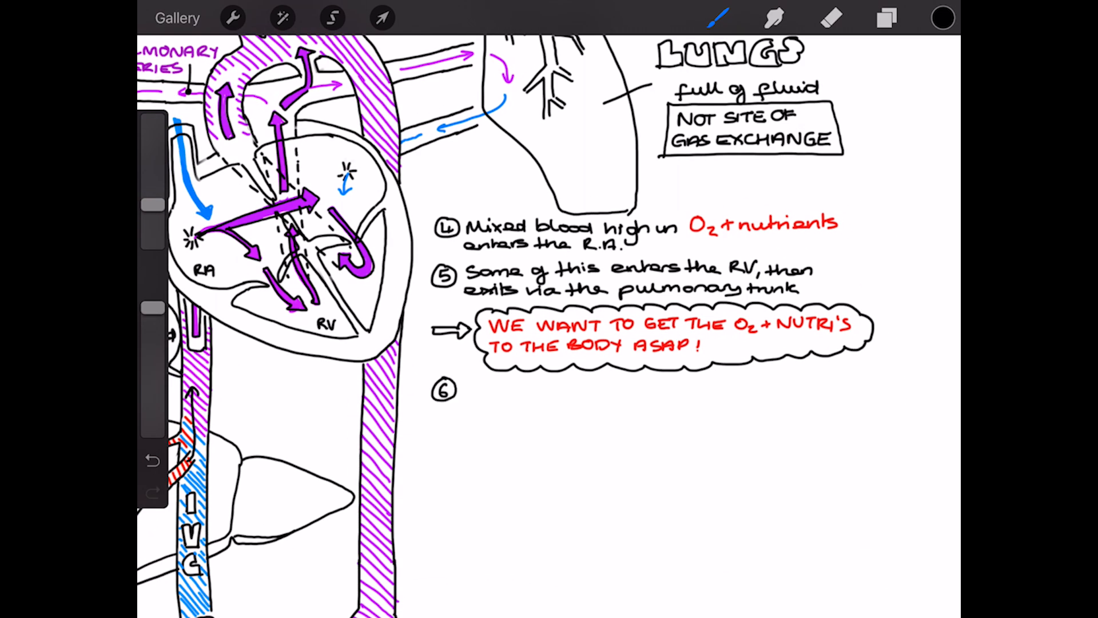
Step: Write note 6: most of this blood passes the FORAMEN OVALE (in purple) into the LA
text(Most of)
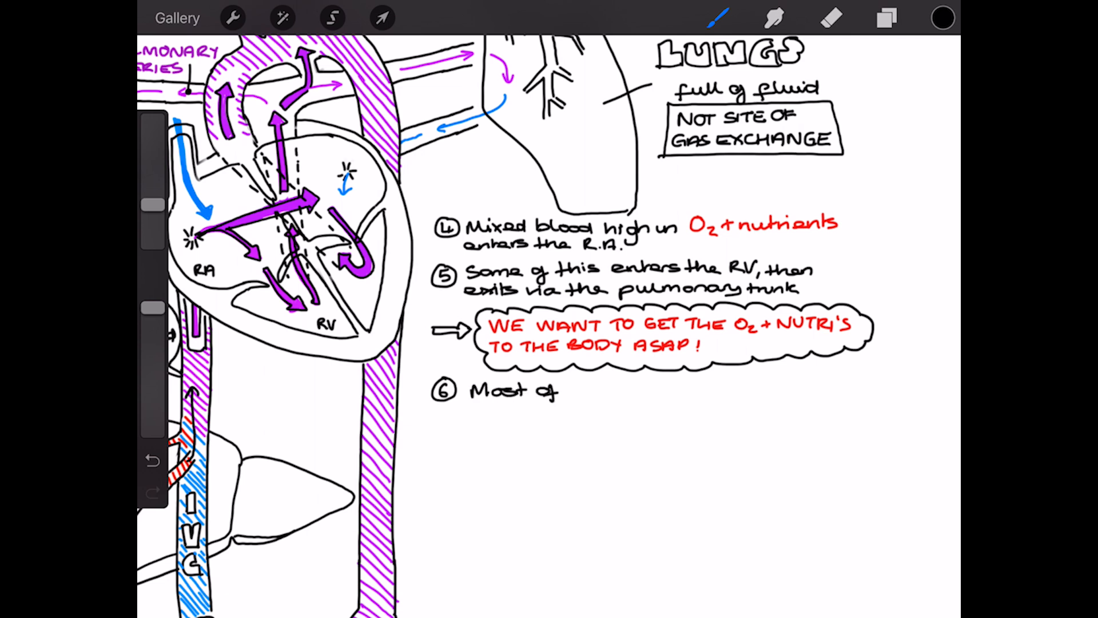
text(this blood passes through)
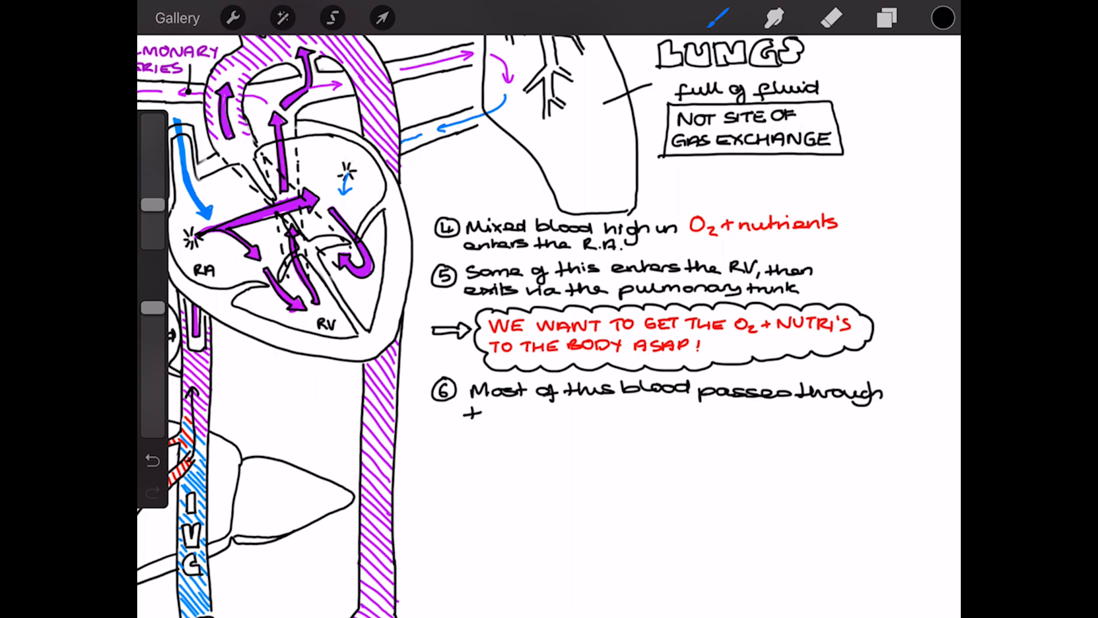
click(941, 17)
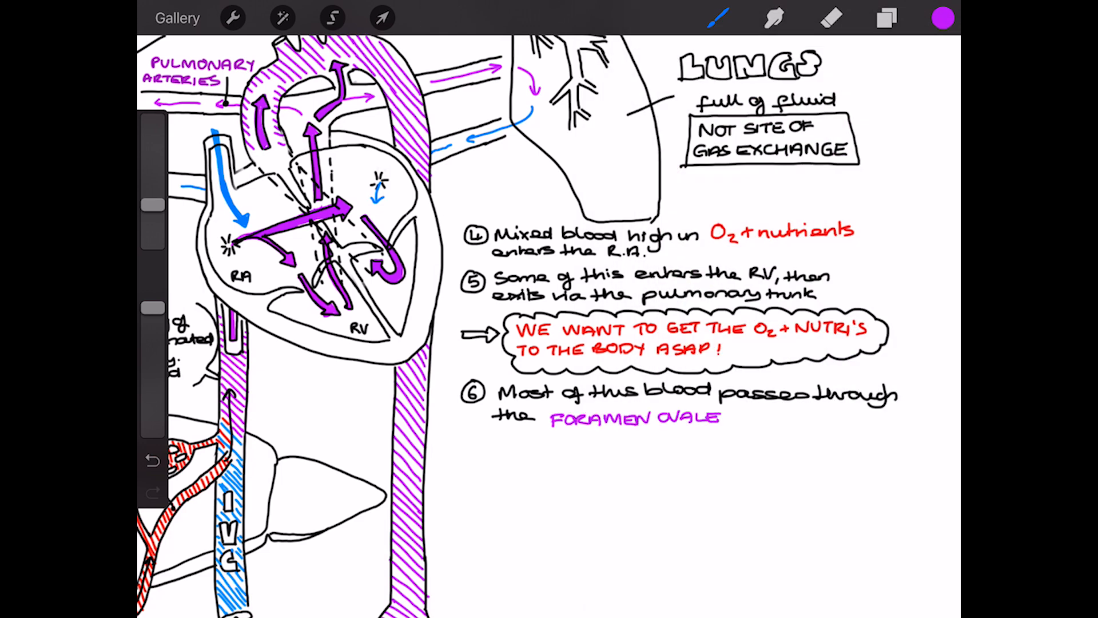
text(FORAMEN OVALE)
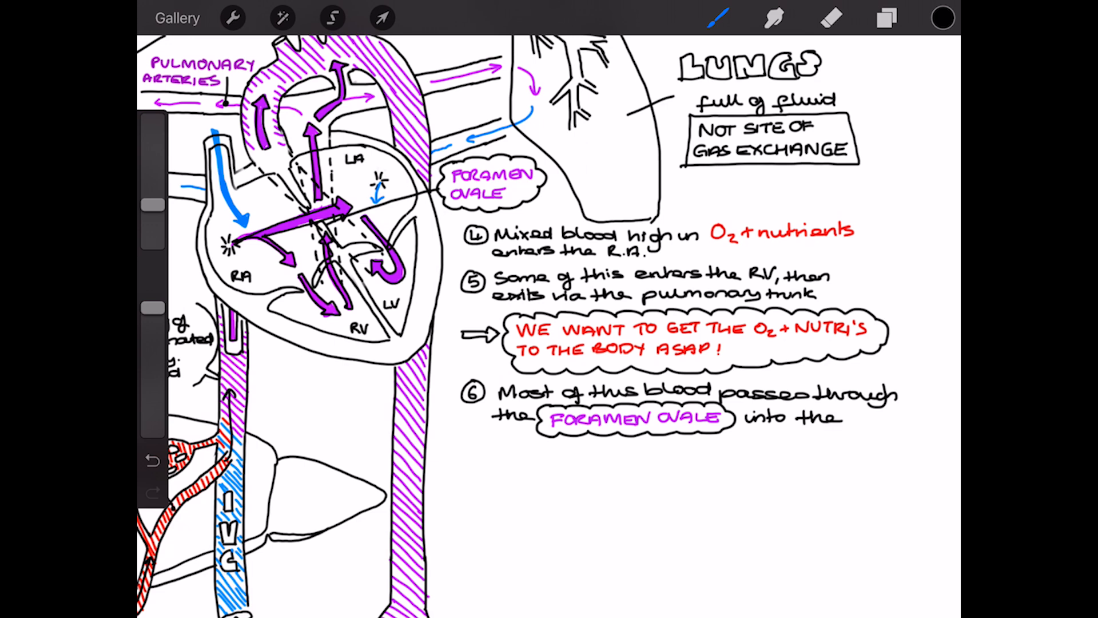
text(LA)
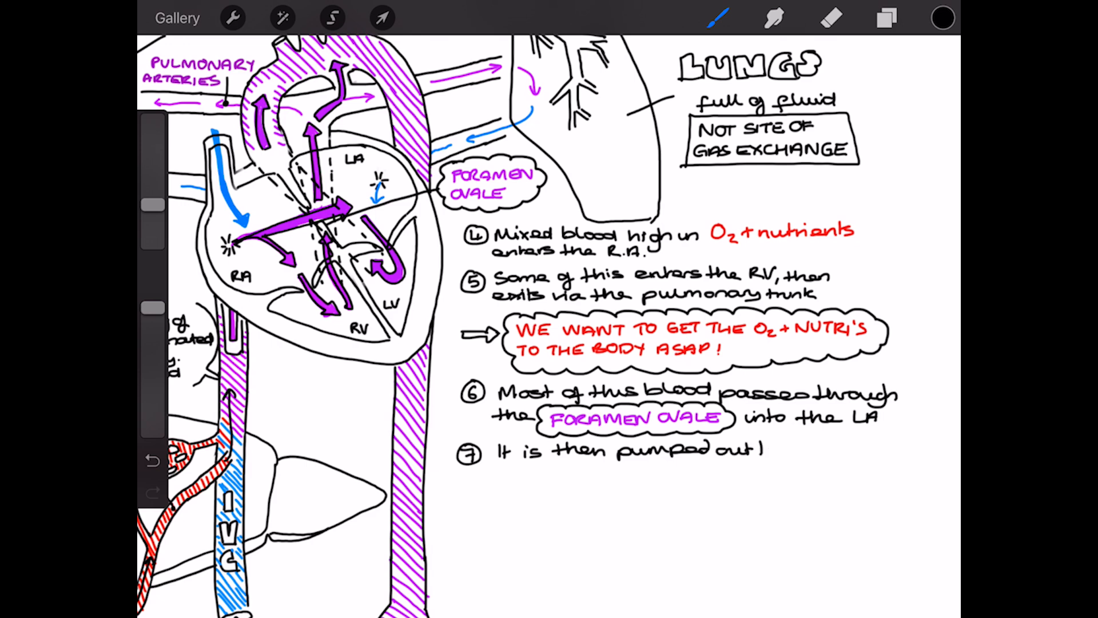
Step: Write note 7 about blood leaving through the aorta and start note 8 'Any blood didn't pass the FO'
text(through the aorta and travels to the tissues)
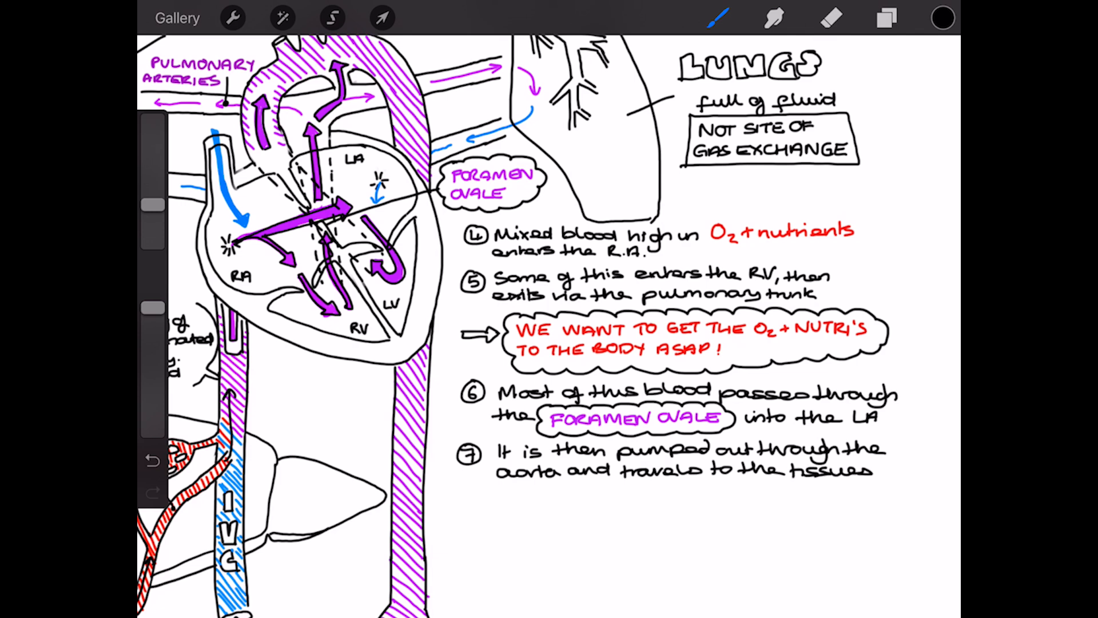
text(Any)
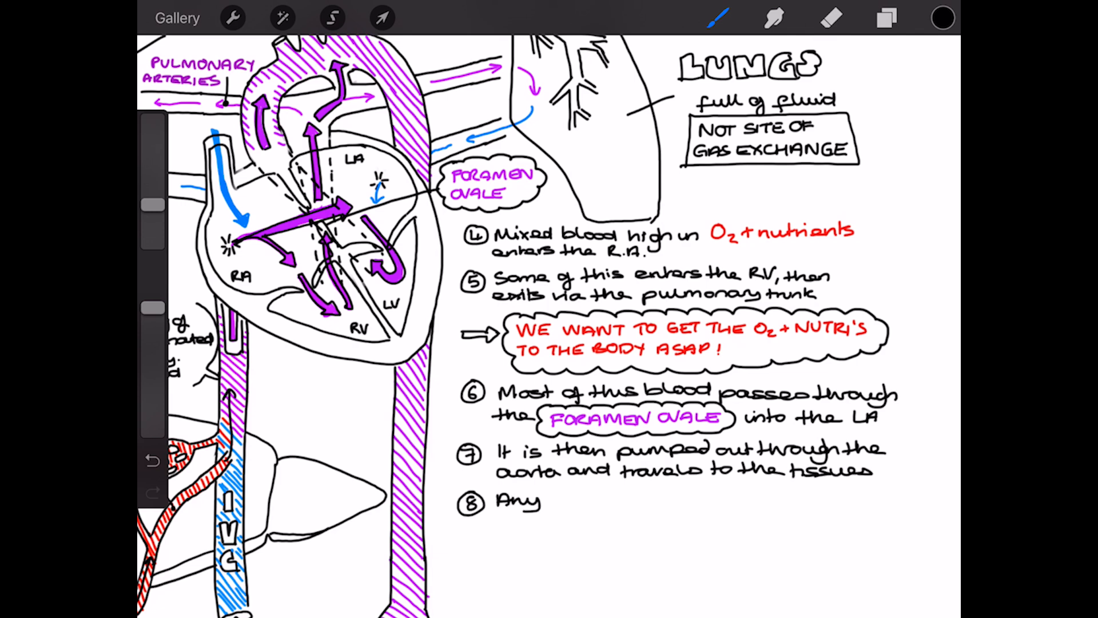
text(blood that)
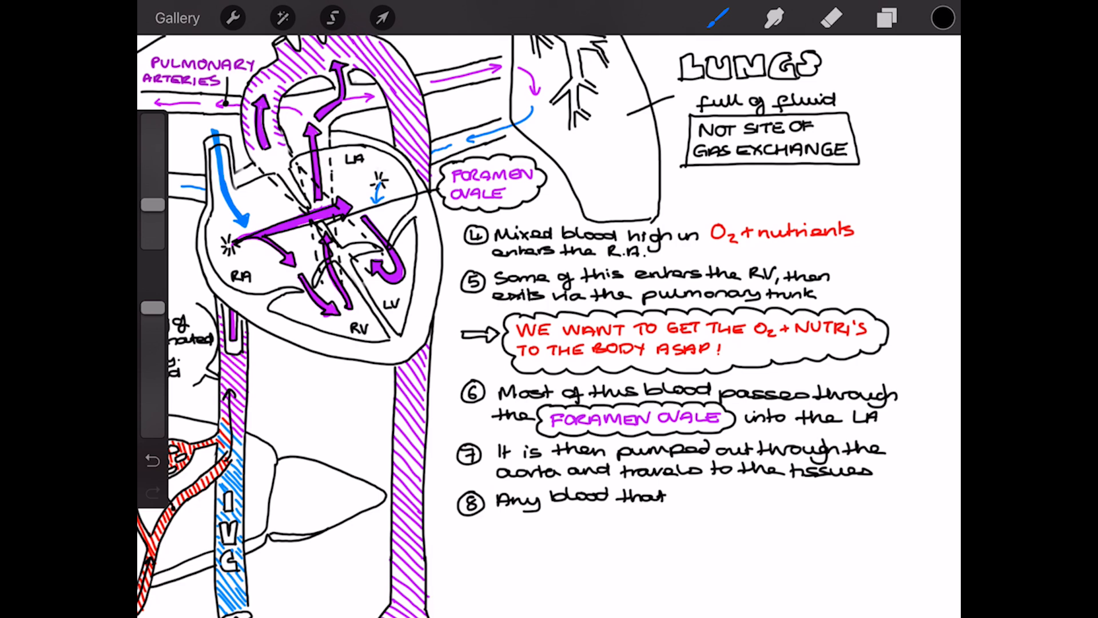
text(didn't pass through)
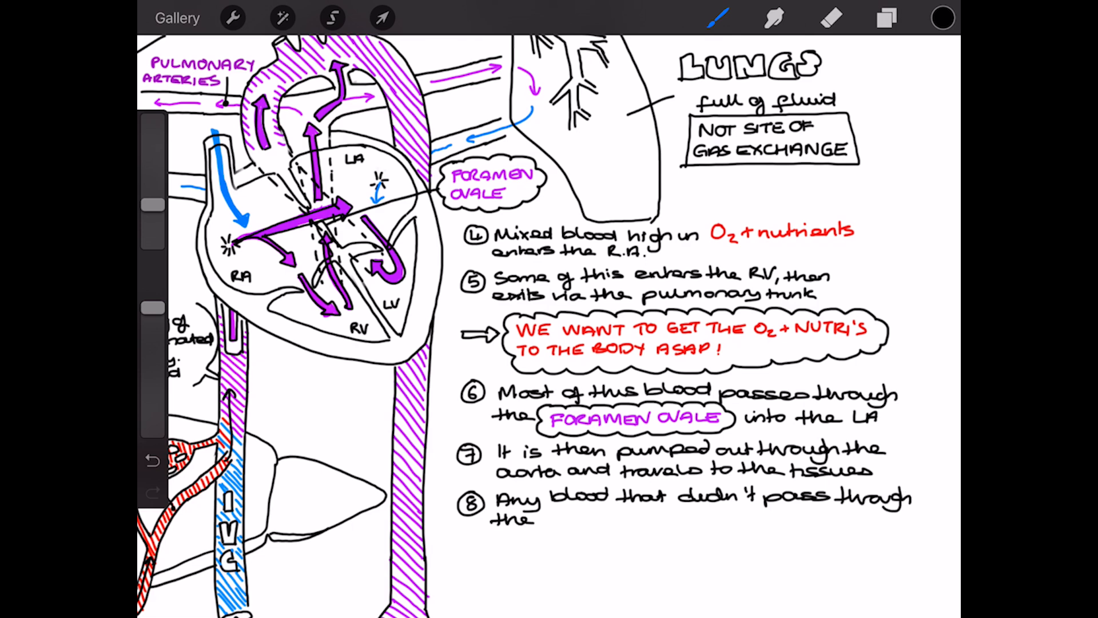
click(941, 17)
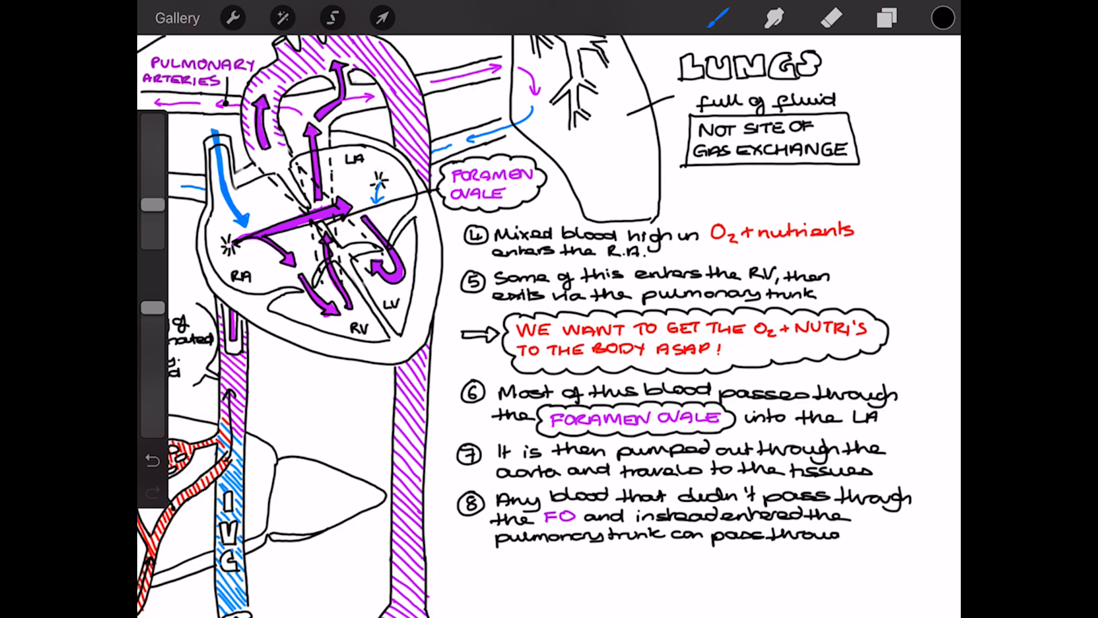
click(941, 17)
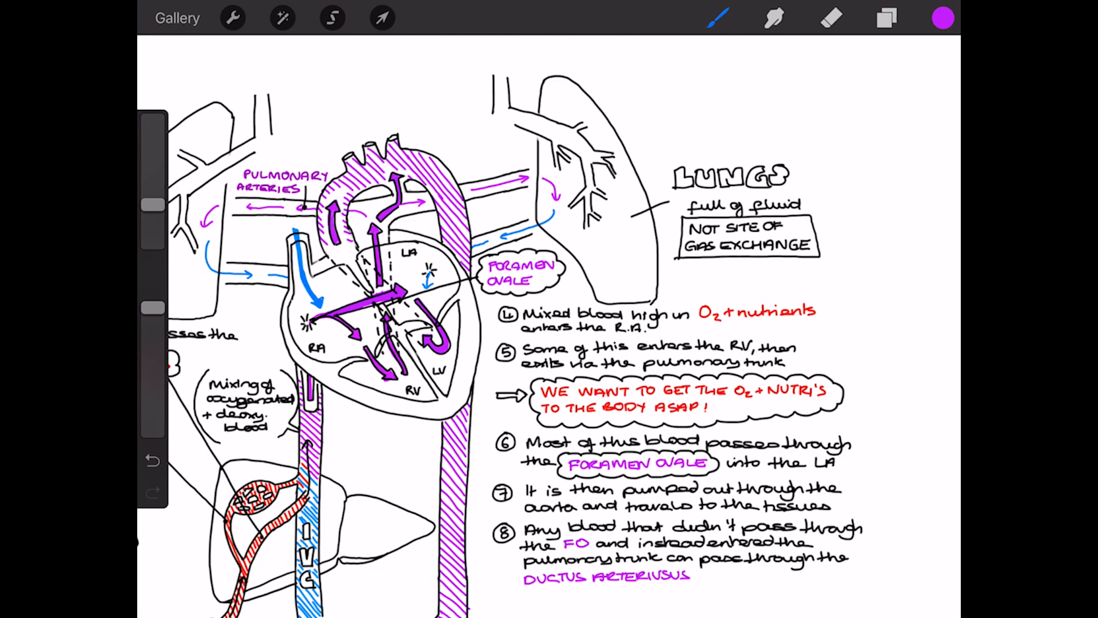
Step: Write DUCTUS ARTERIOSUS in purple and continue note 8 on maximising oxygenated blood entering the aorta
text(DUCTUS ARTERIOSUS)
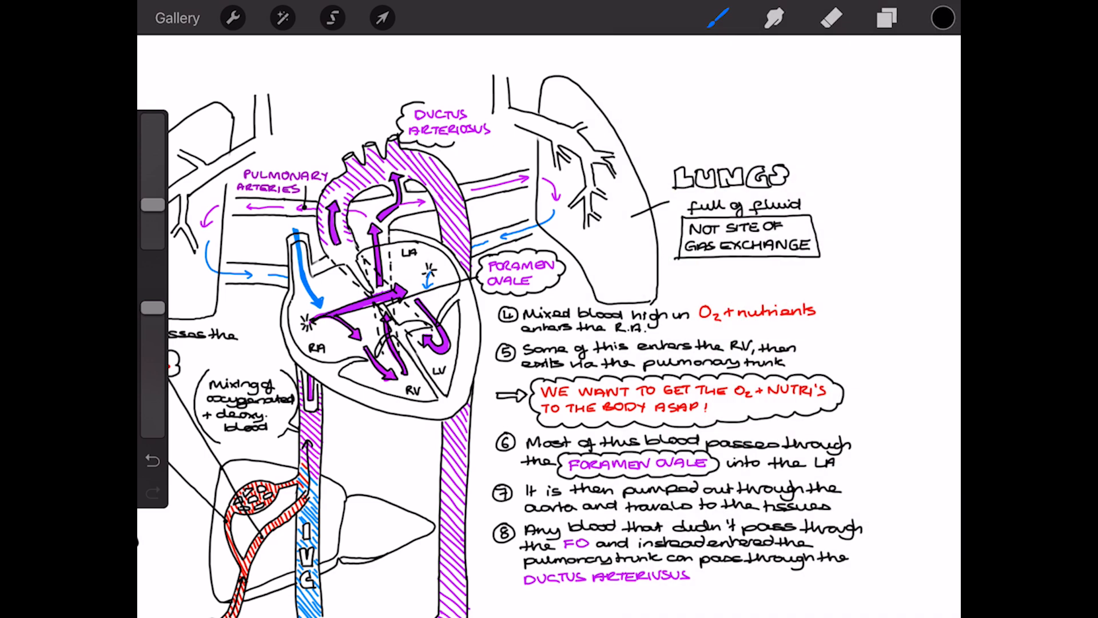
scroll(down, 3)
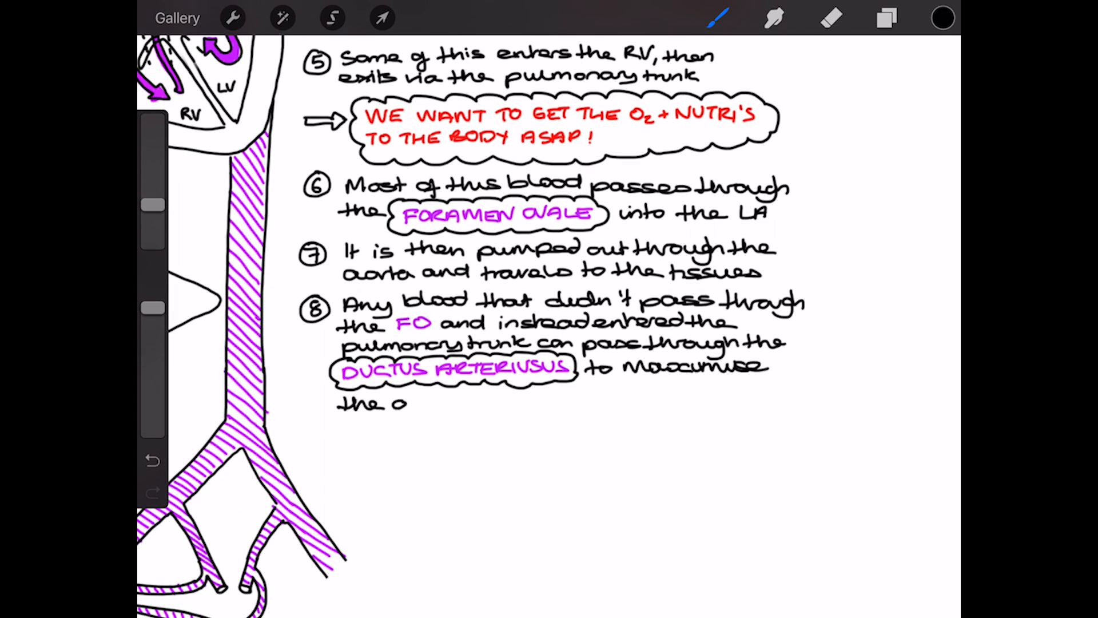
text(amount of oxy)
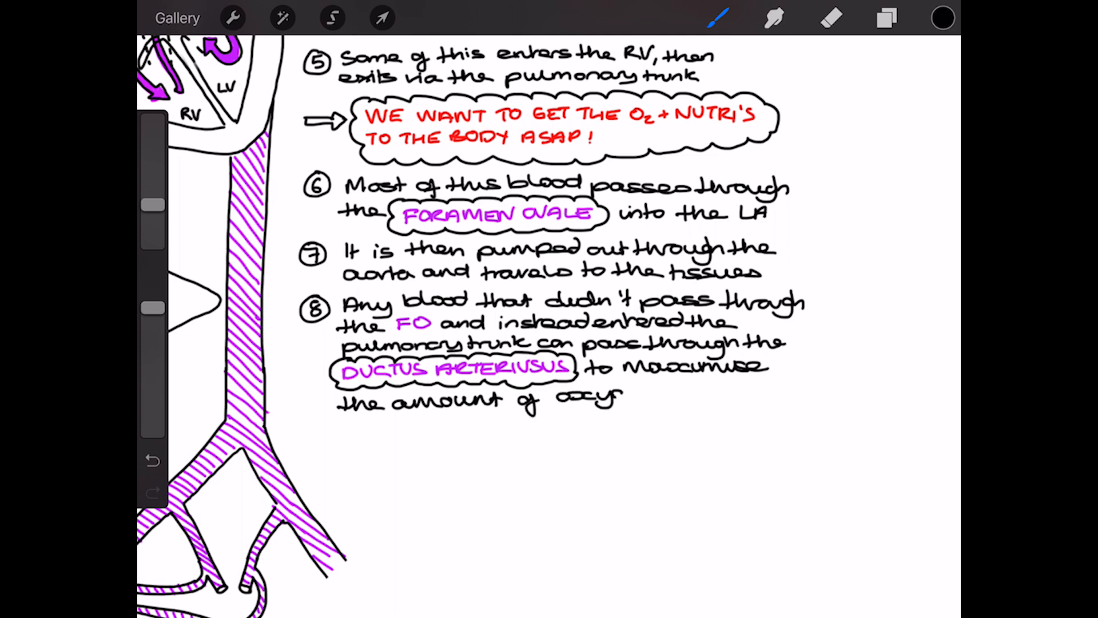
text(genated blood)
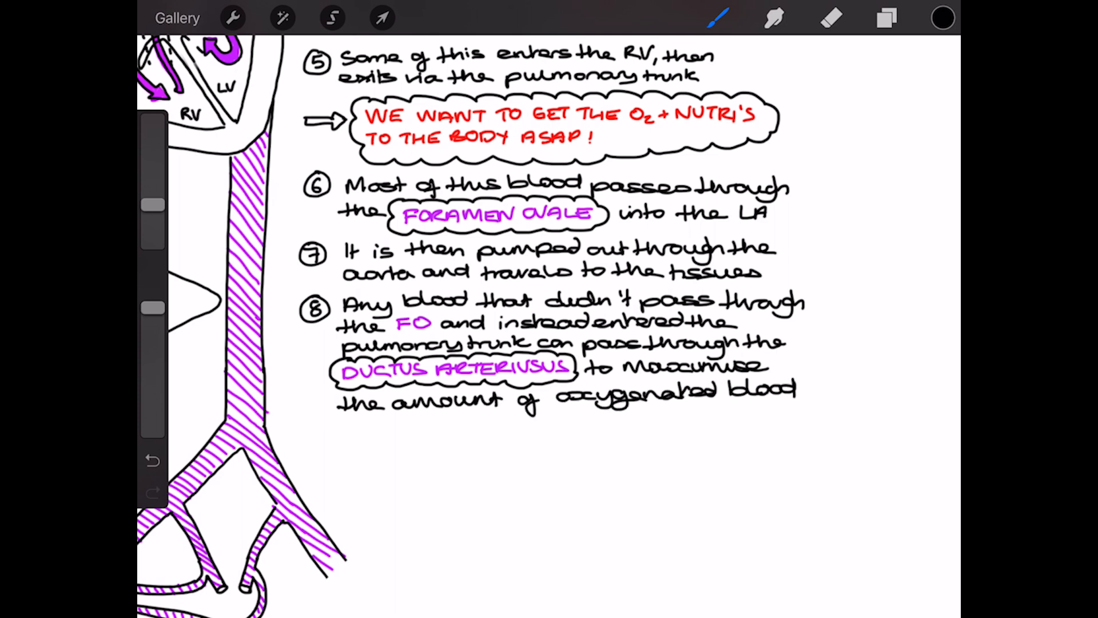
text(entering the c)
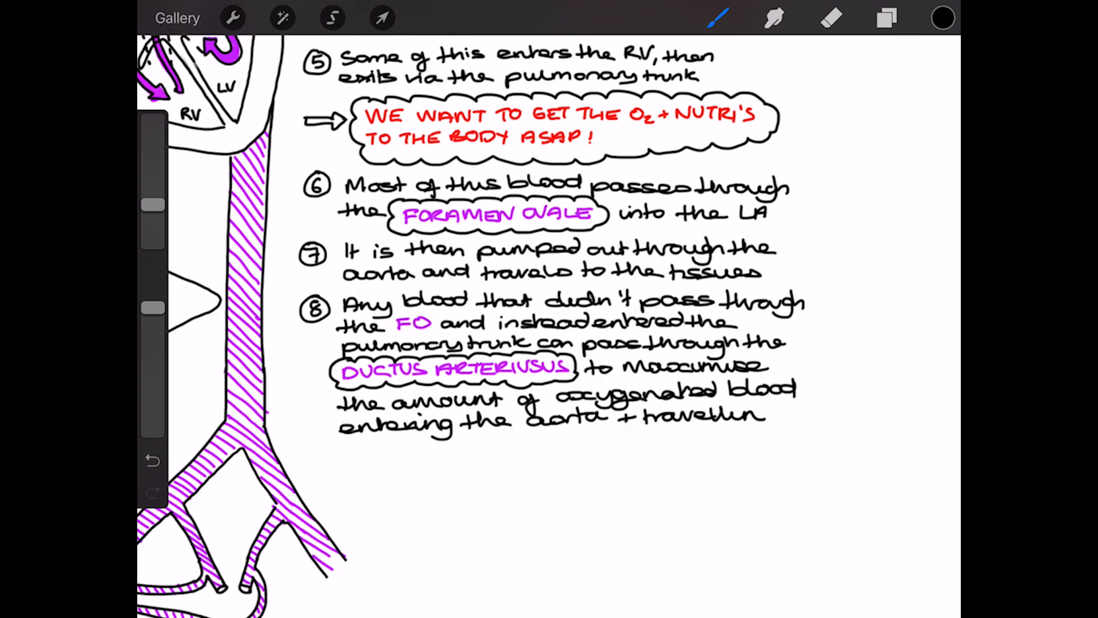
drag(339, 445, 522, 448)
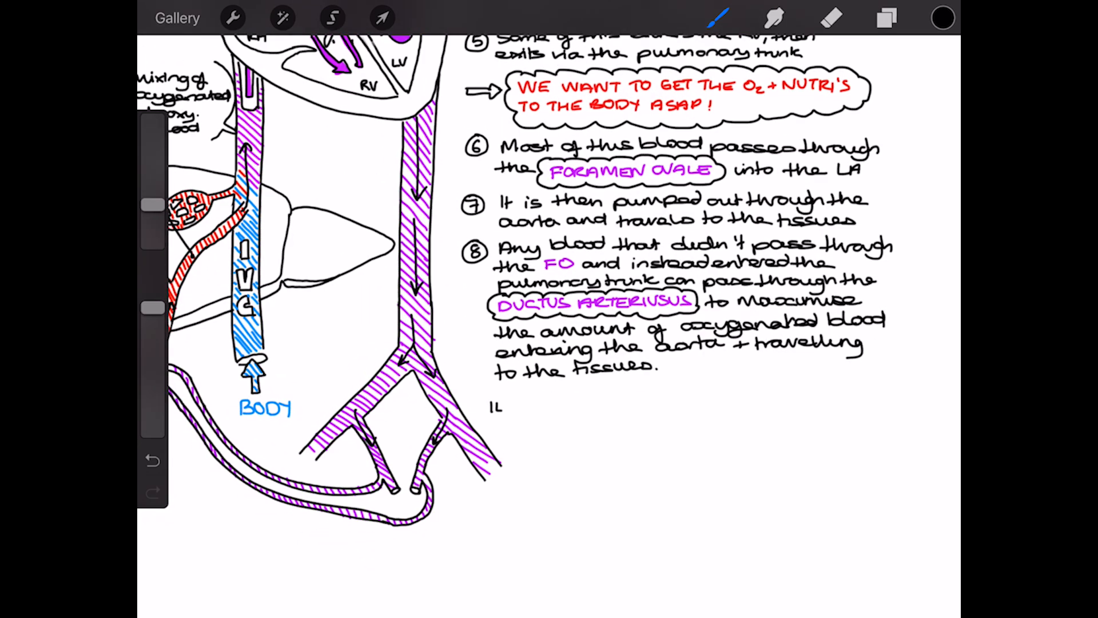
Step: Handwrite the ILIAC ARTERY, INTERNAL ILIAC ARTERY and UMBILICAL ARTERIES labels beside their vessels
text(ILIAC ARTERY)
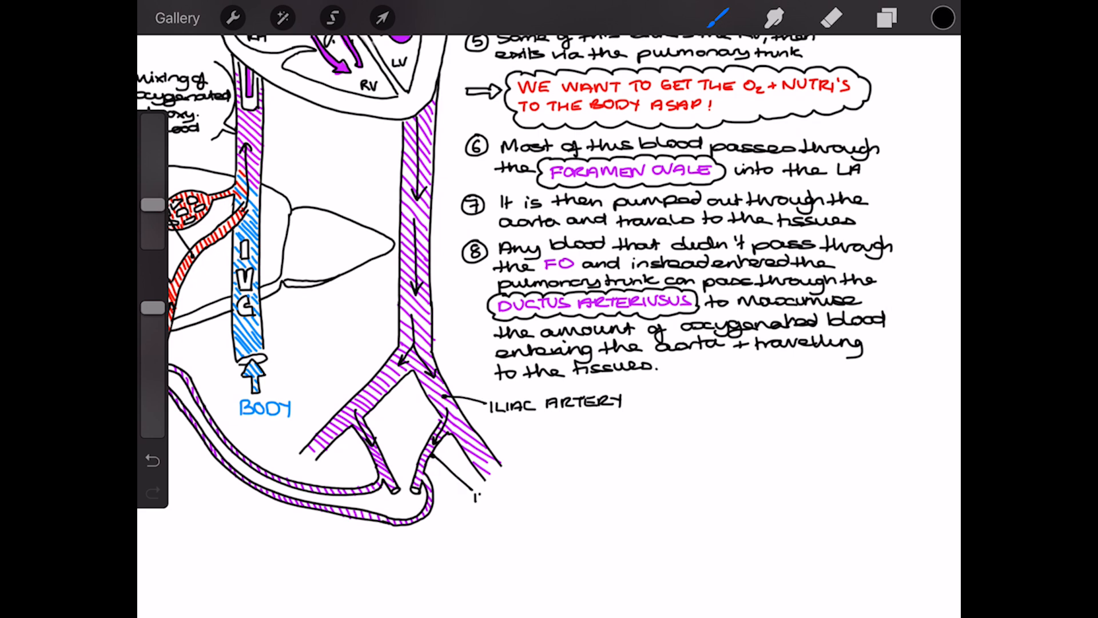
text(INTERNAL ILIAC ARTE)
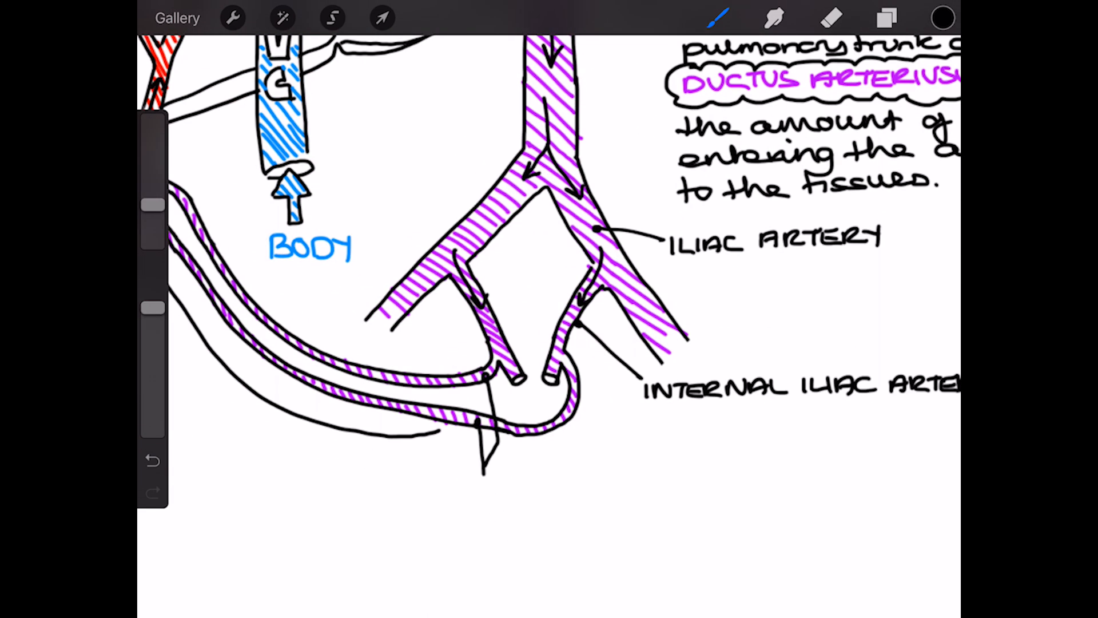
text(UMBILICAL)
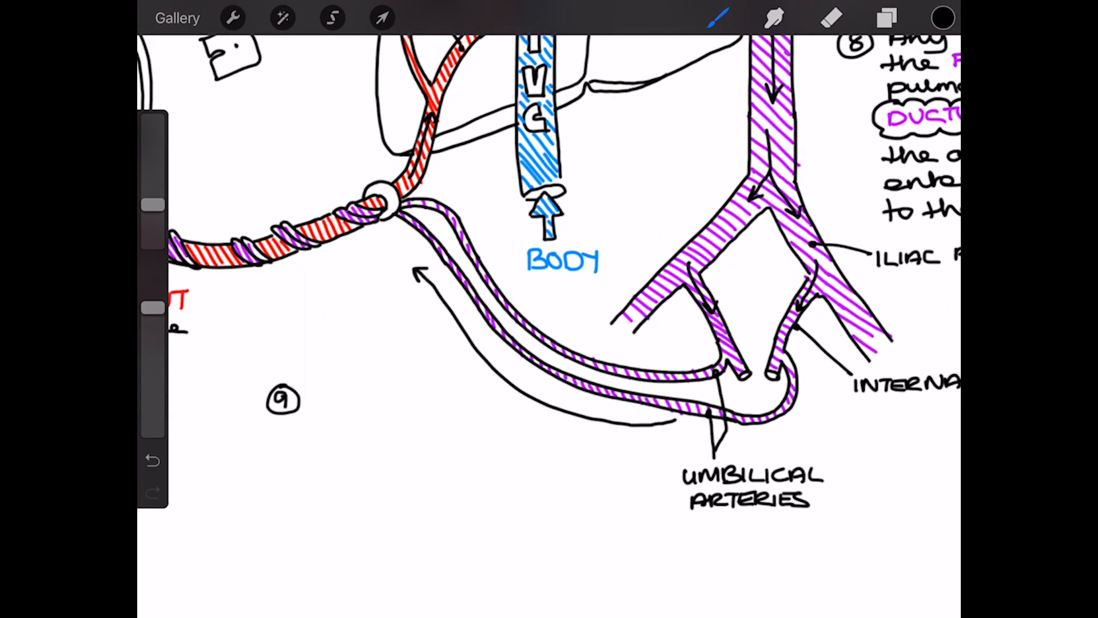
Step: Write note 9: blood returns to the placenta via the umbilical arteries and drops off CO2 + waste products
text(Blood)
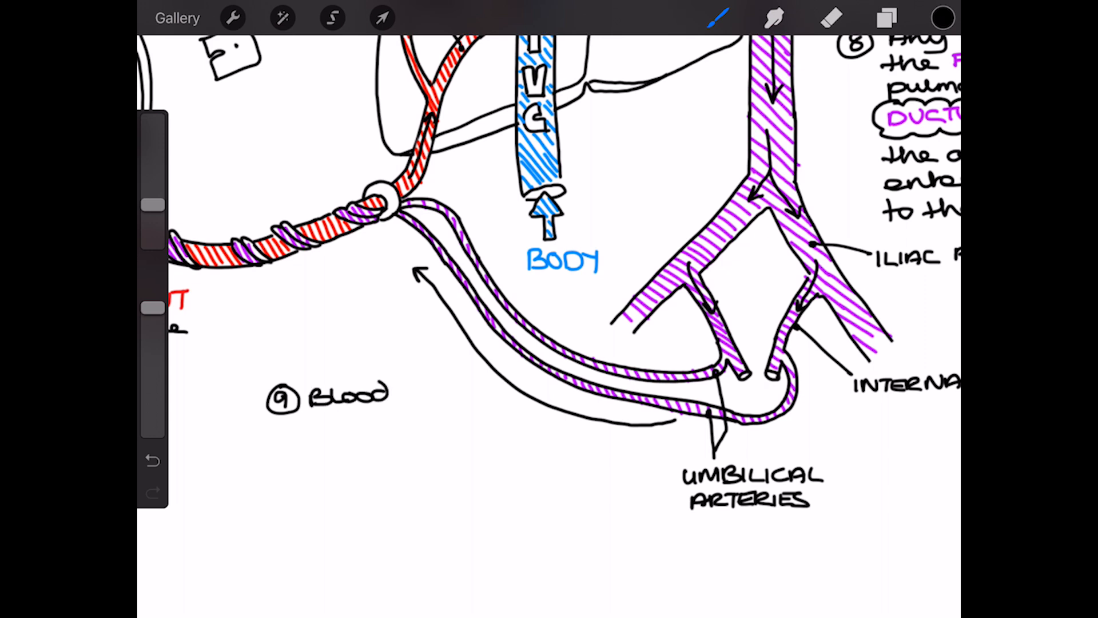
text(returns to the placenta via)
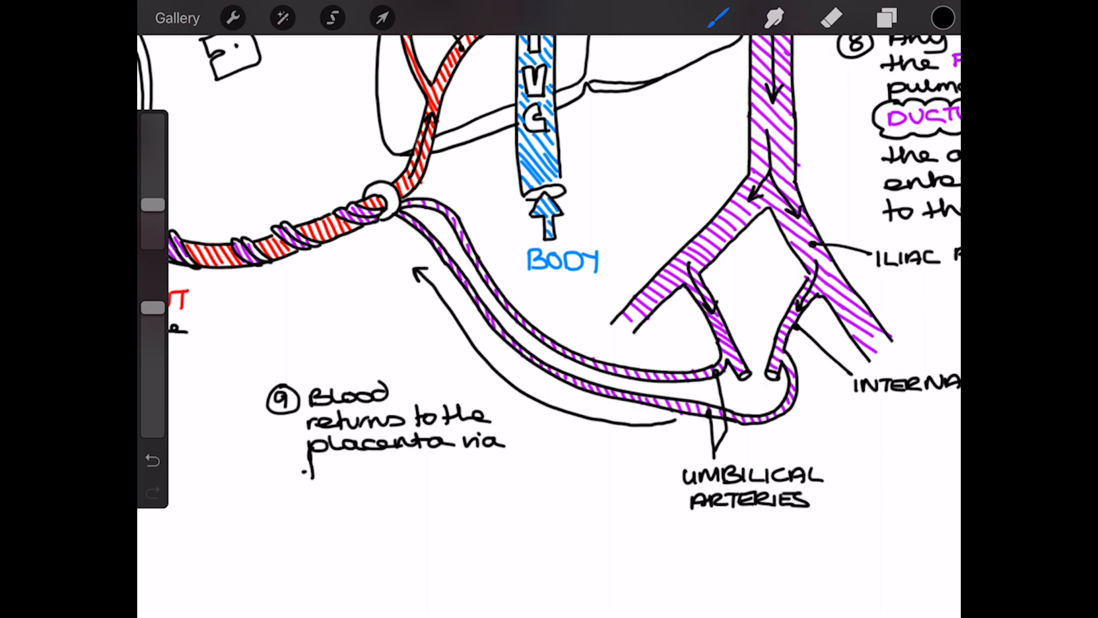
text(the umbilical arteries, where it)
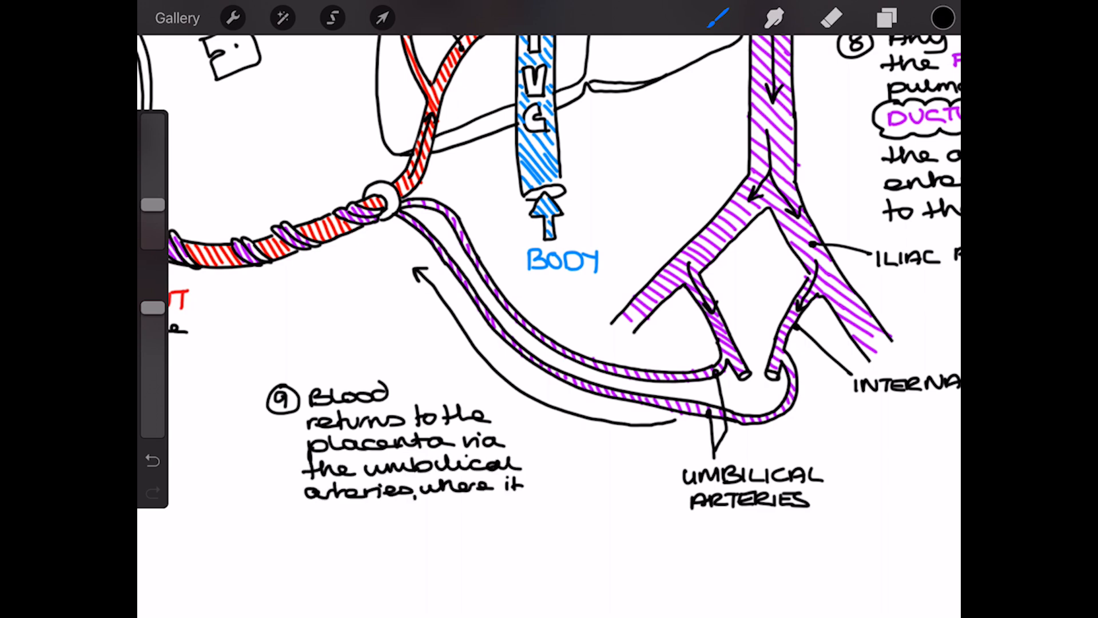
text(drops off CO2)
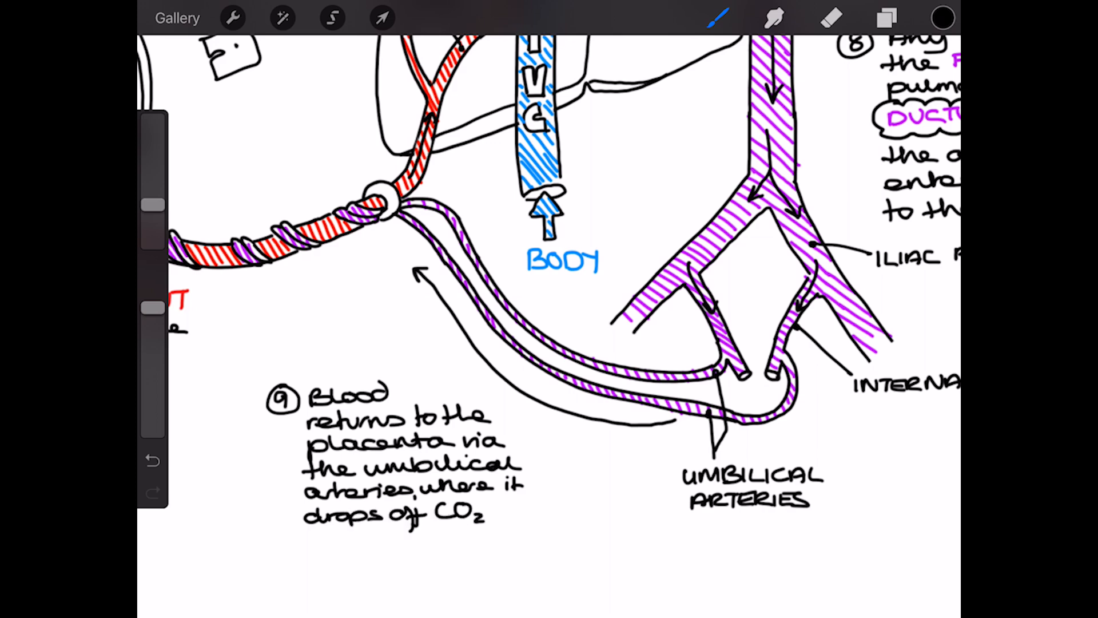
text(+ waste produc)
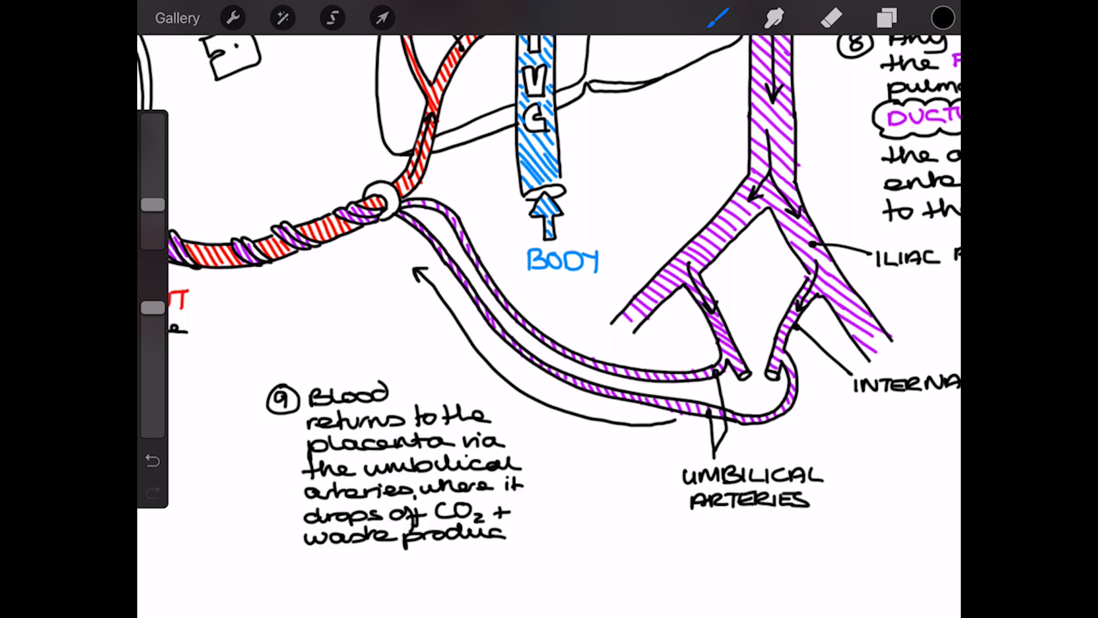